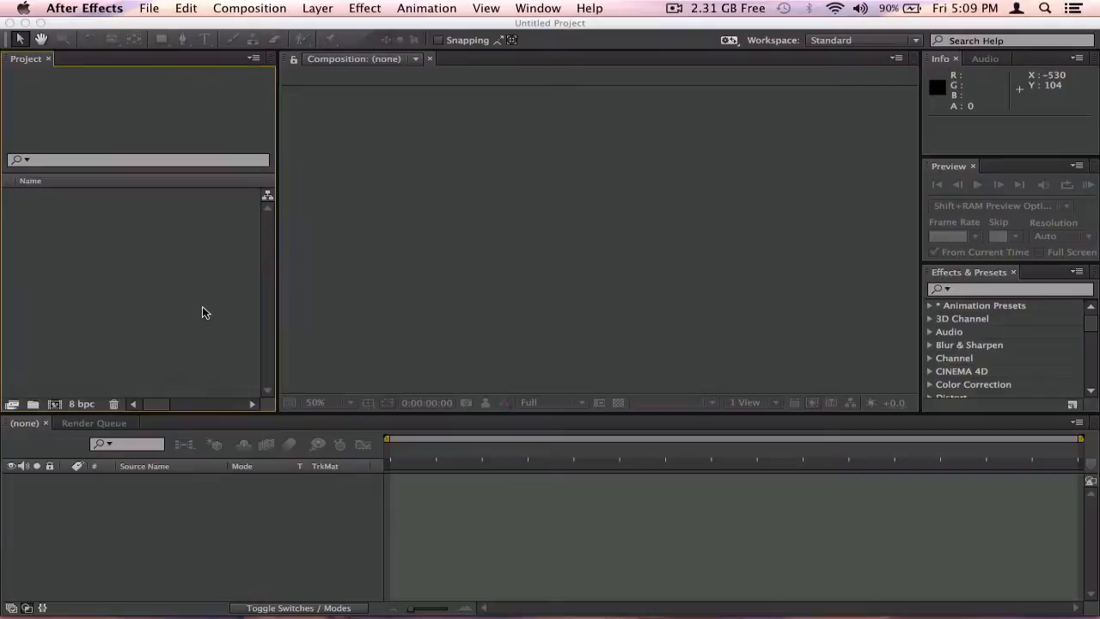
pyautogui.moveTo(146, 299)
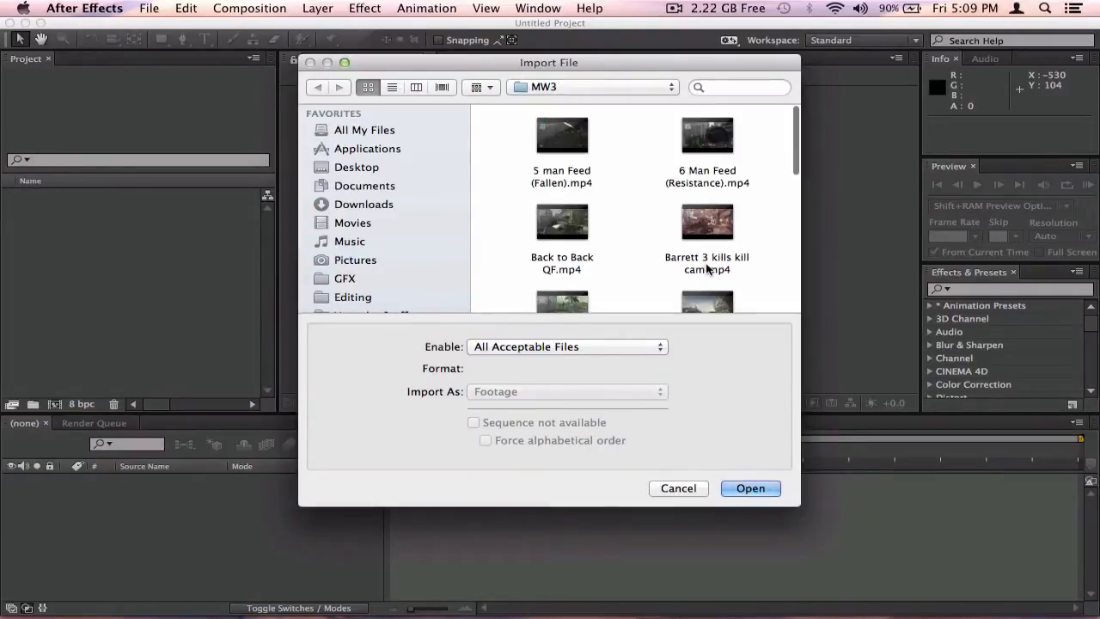
# Import the Outpost gameplay clip from the MW3 folder for a new composition.
pyautogui.scroll(-3)
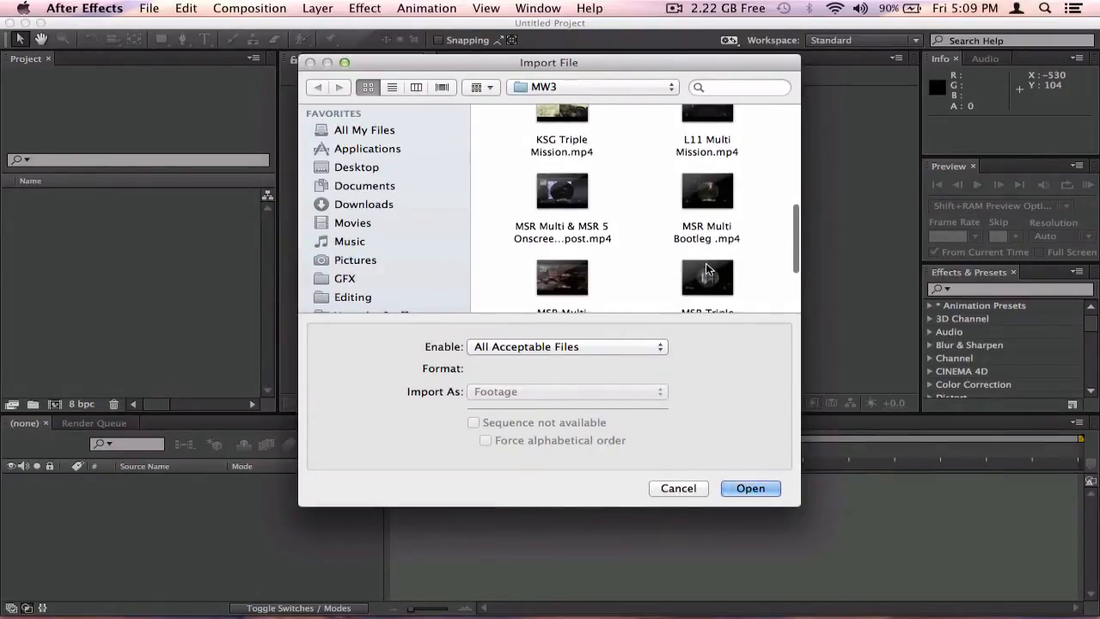
pyautogui.scroll(-3)
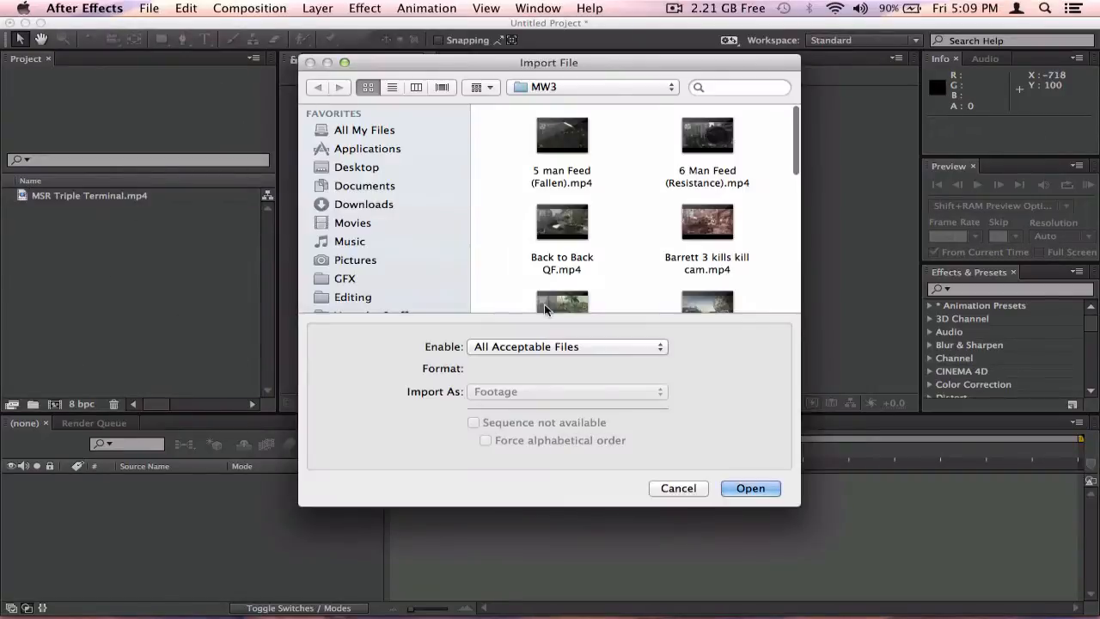
pyautogui.scroll(-3)
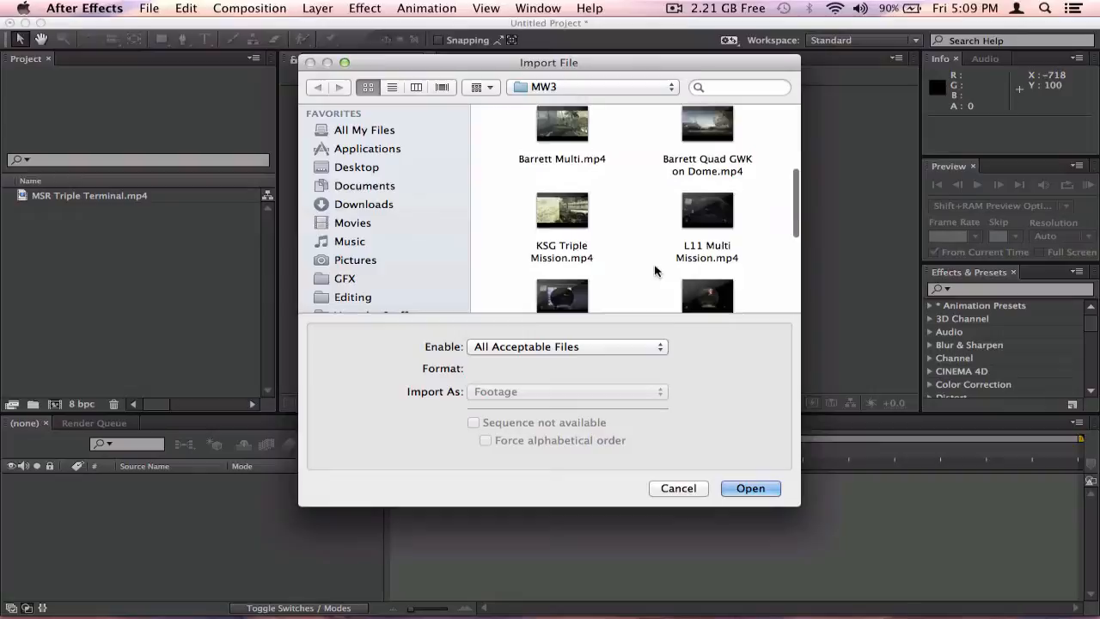
pyautogui.click(678, 488)
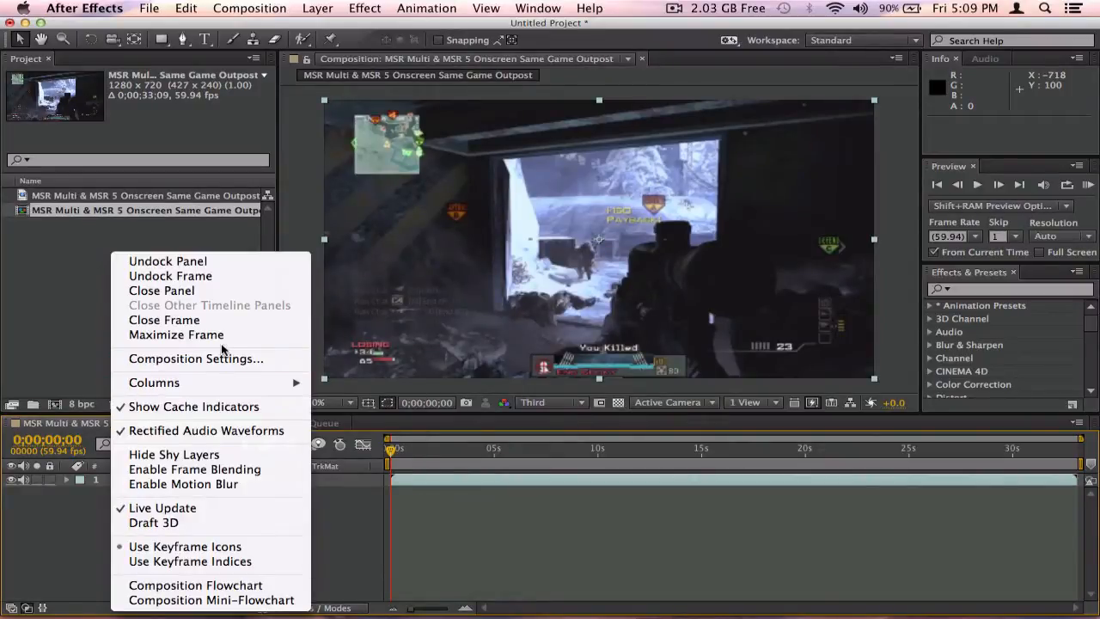
# Set the composition duration to 0;01;03;09 in Composition Settings.
pyautogui.click(196, 360)
pyautogui.write('0;01;03;09')
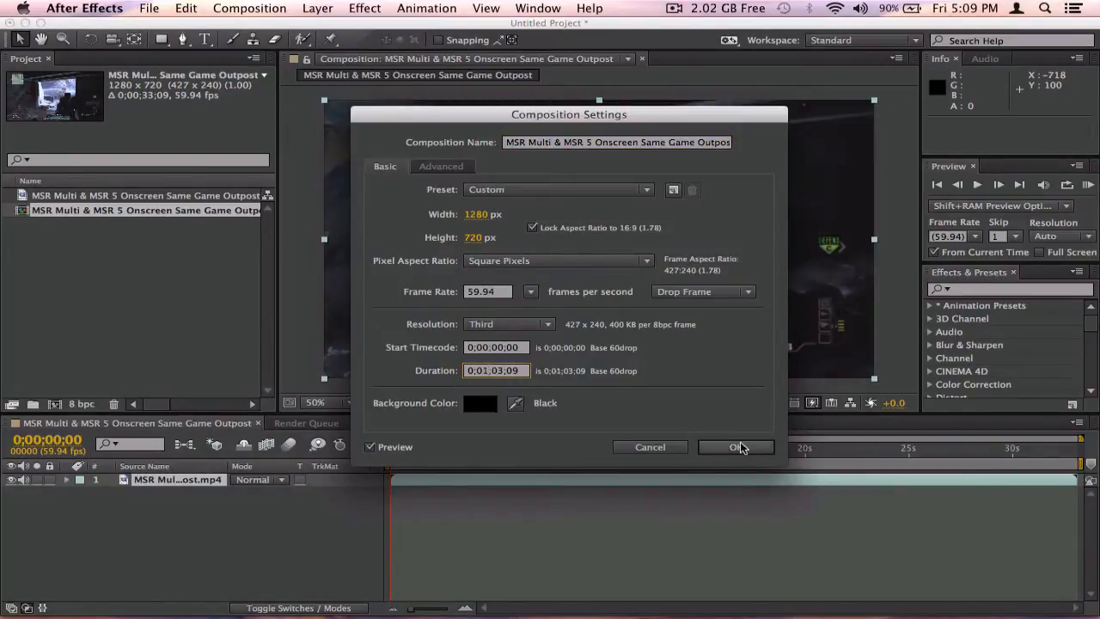
pyautogui.click(736, 447)
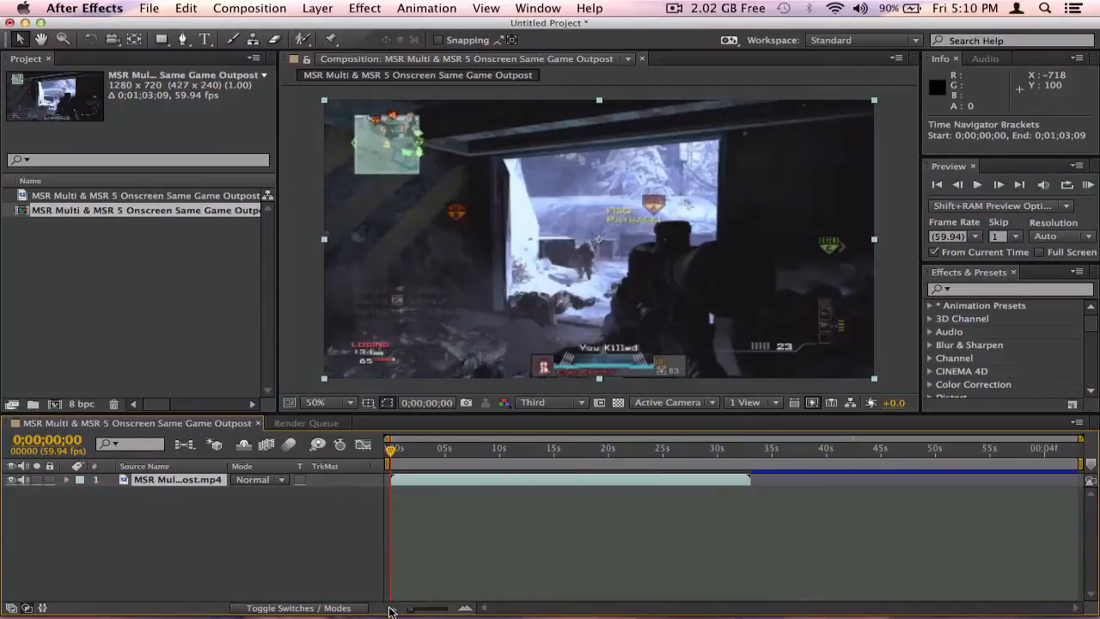
pyautogui.moveTo(695, 479)
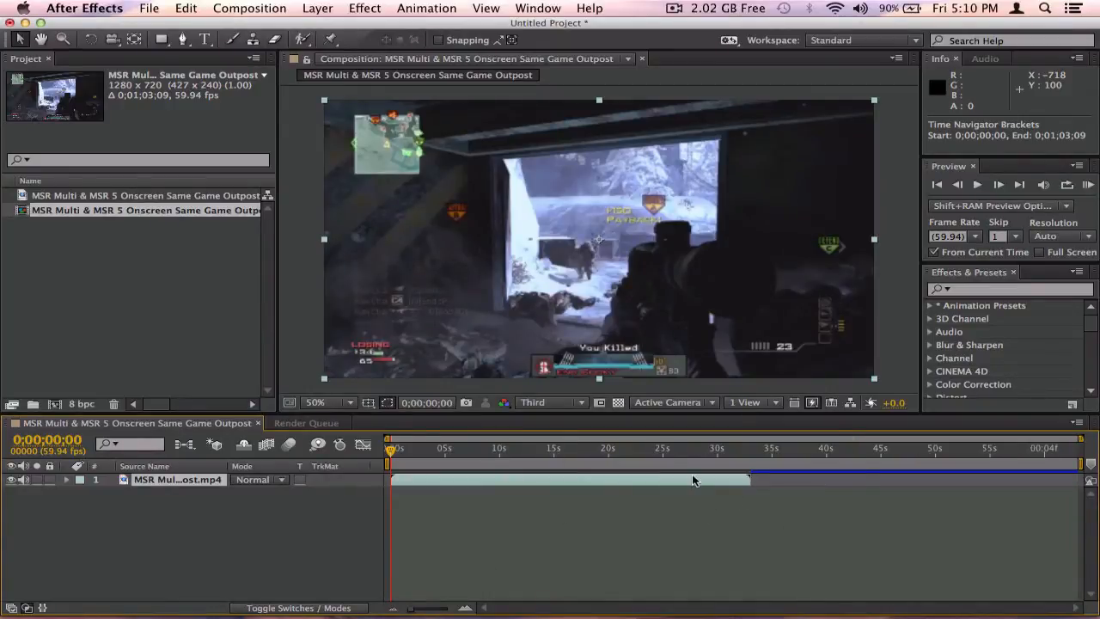
pyautogui.click(406, 448)
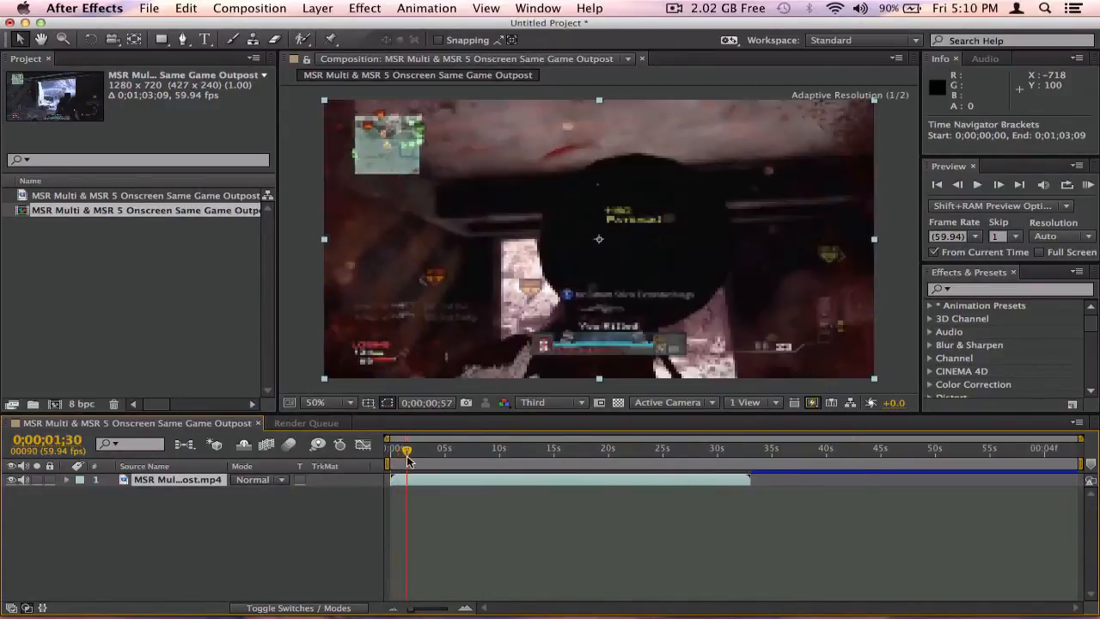
pyautogui.moveTo(406, 447); pyautogui.dragTo(422, 447)
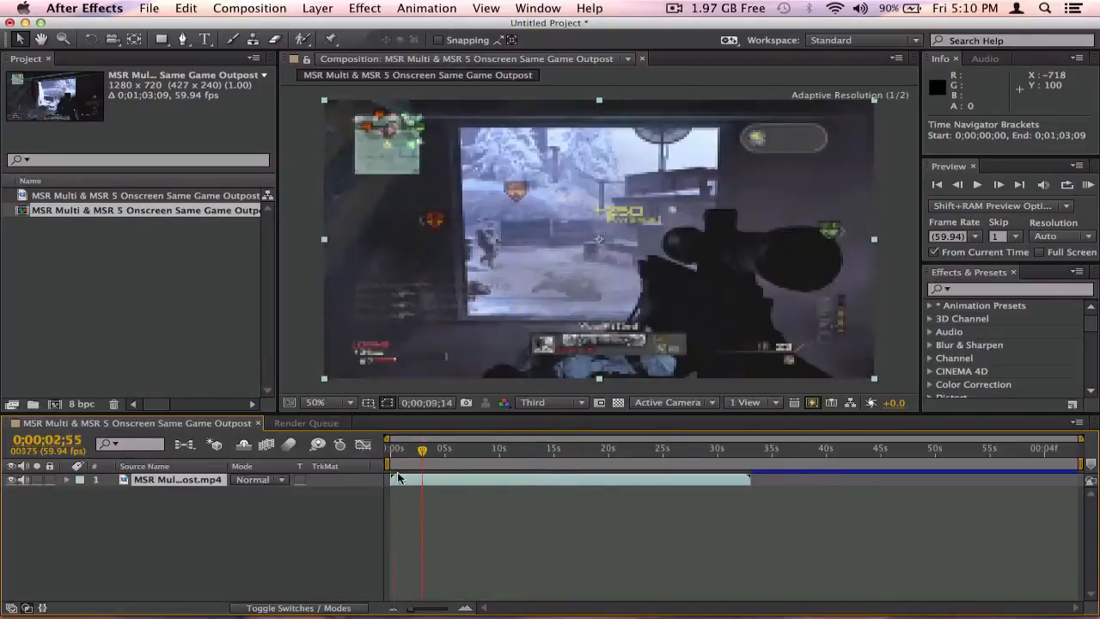
pyautogui.moveTo(423, 451); pyautogui.dragTo(733, 450)
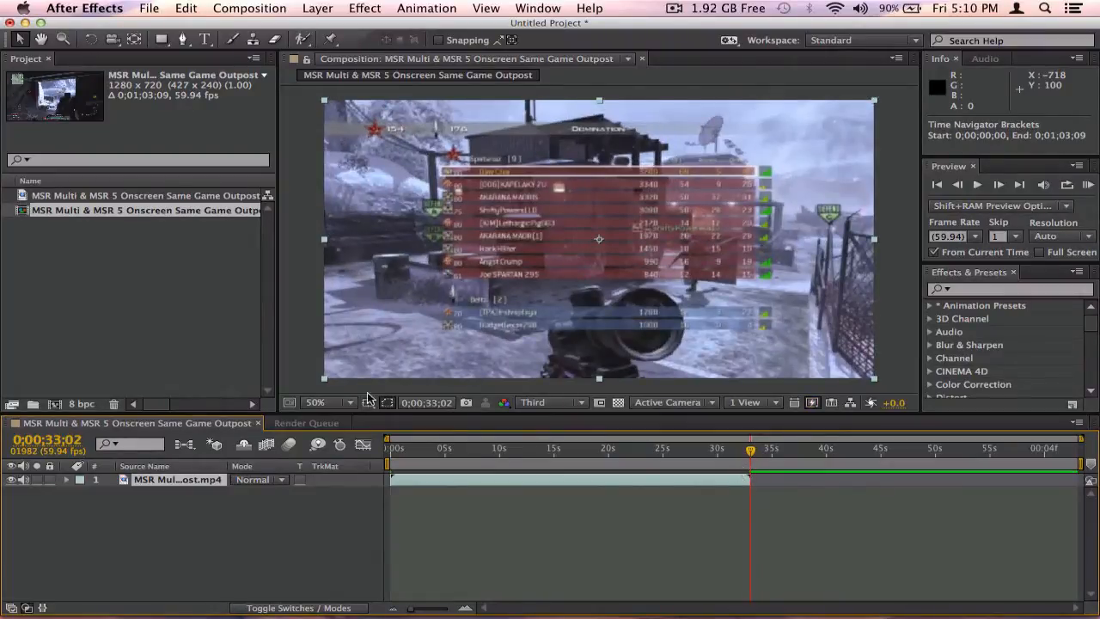
pyautogui.moveTo(237, 492)
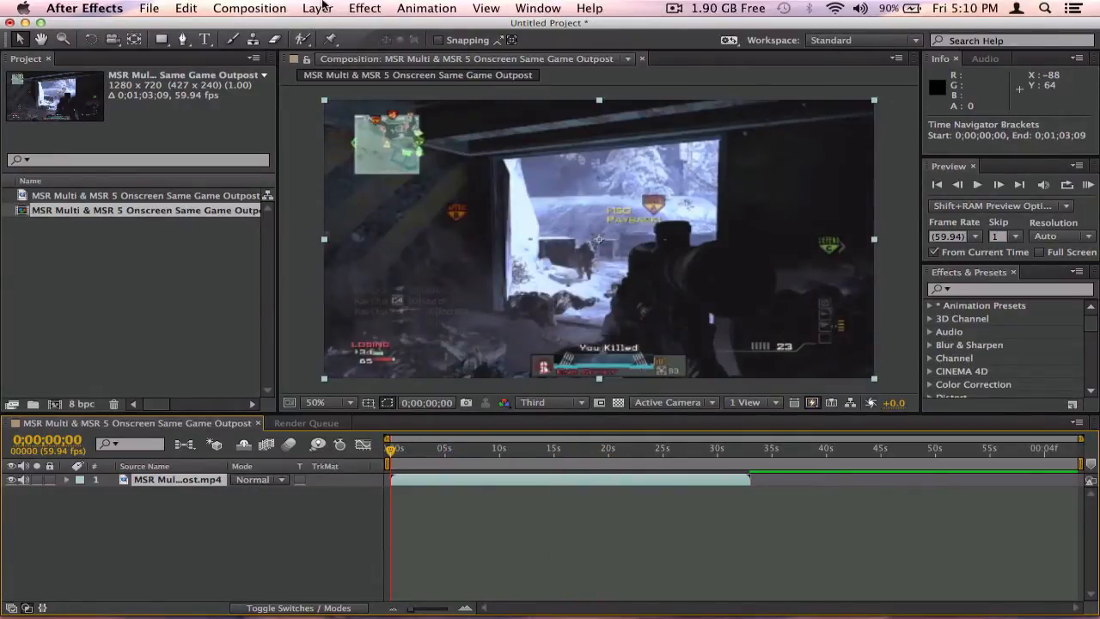
pyautogui.click(318, 7)
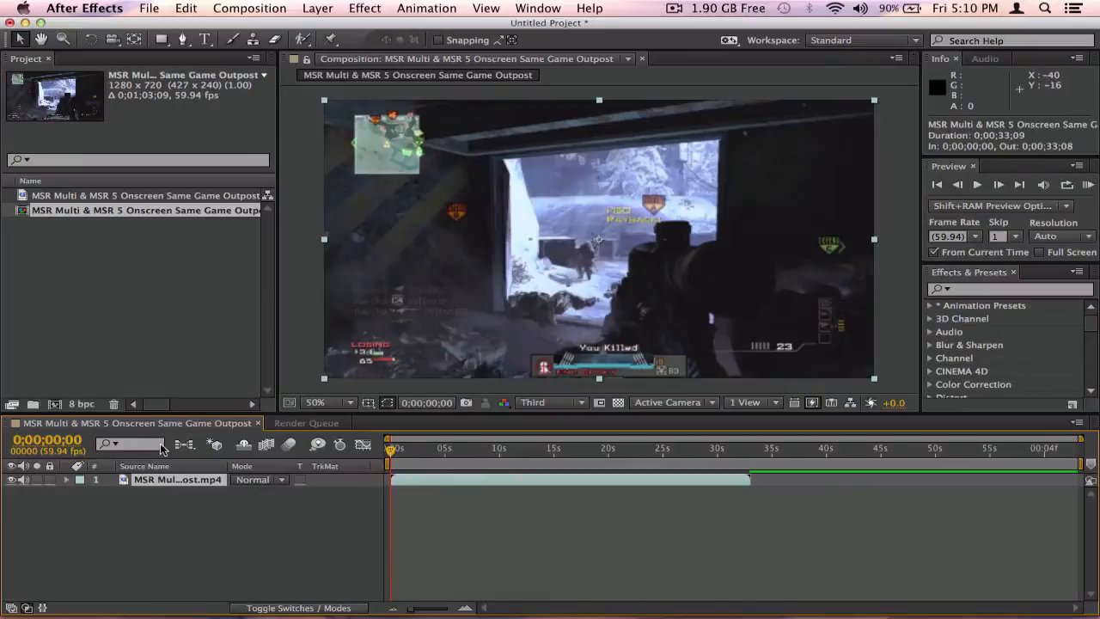
# Enable time remapping on the clip layer and move to about 27 seconds.
pyautogui.rightClick(155, 480)
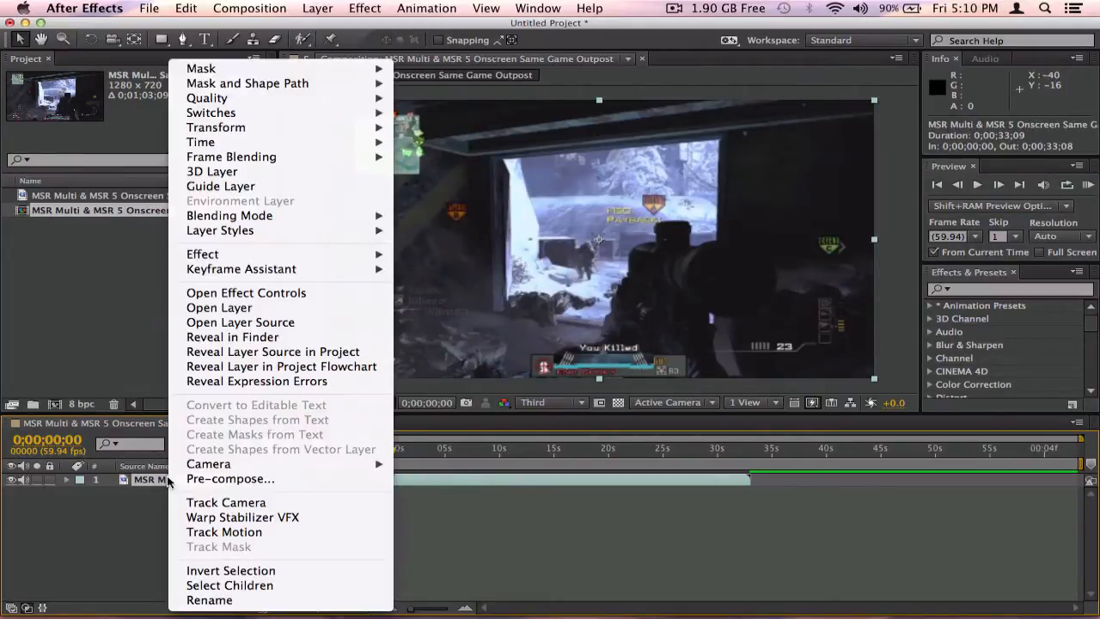
pyautogui.moveTo(230, 217)
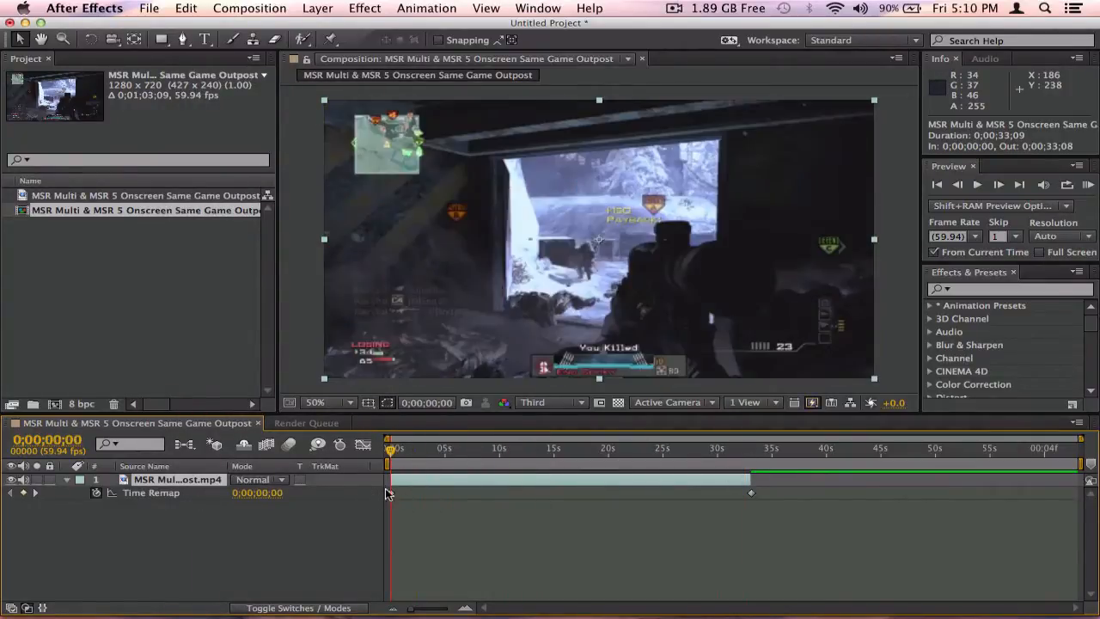
pyautogui.click(753, 447)
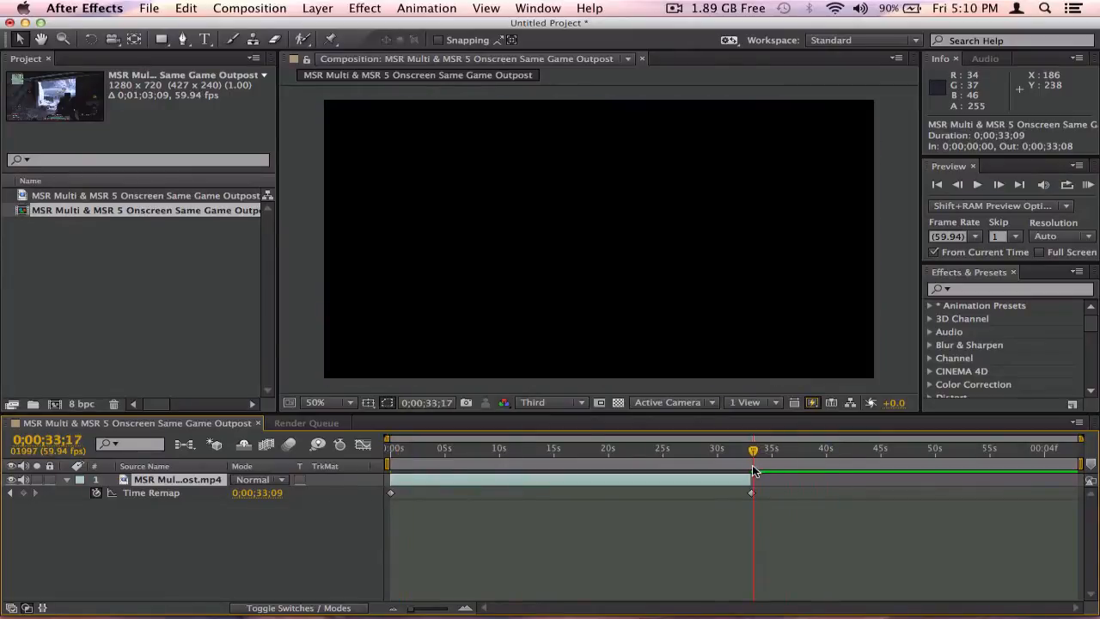
pyautogui.click(753, 471)
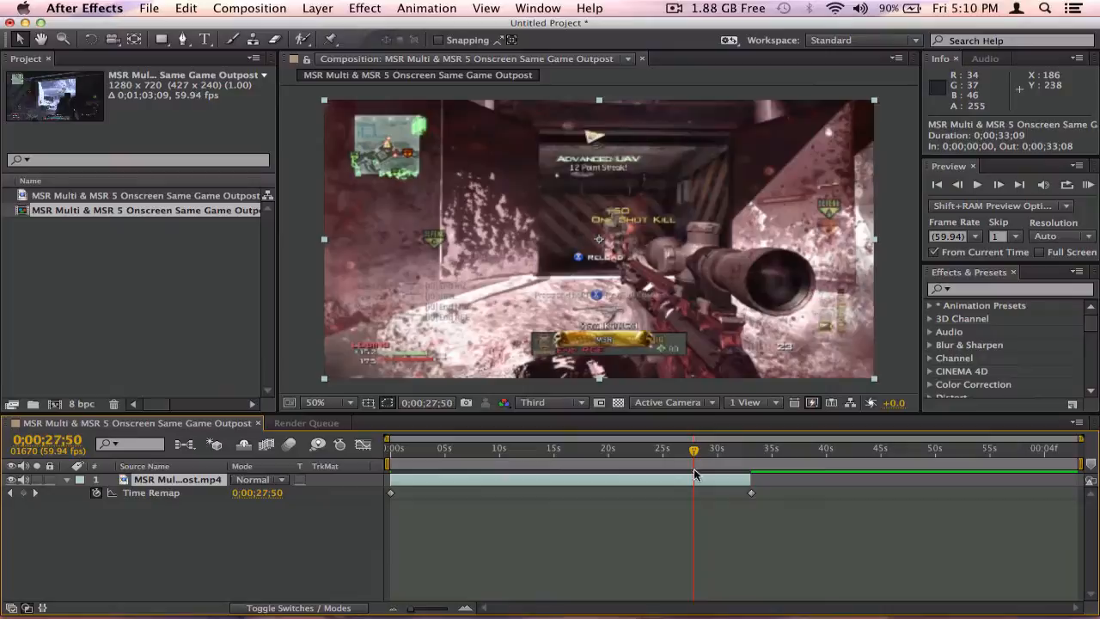
pyautogui.moveTo(627, 454)
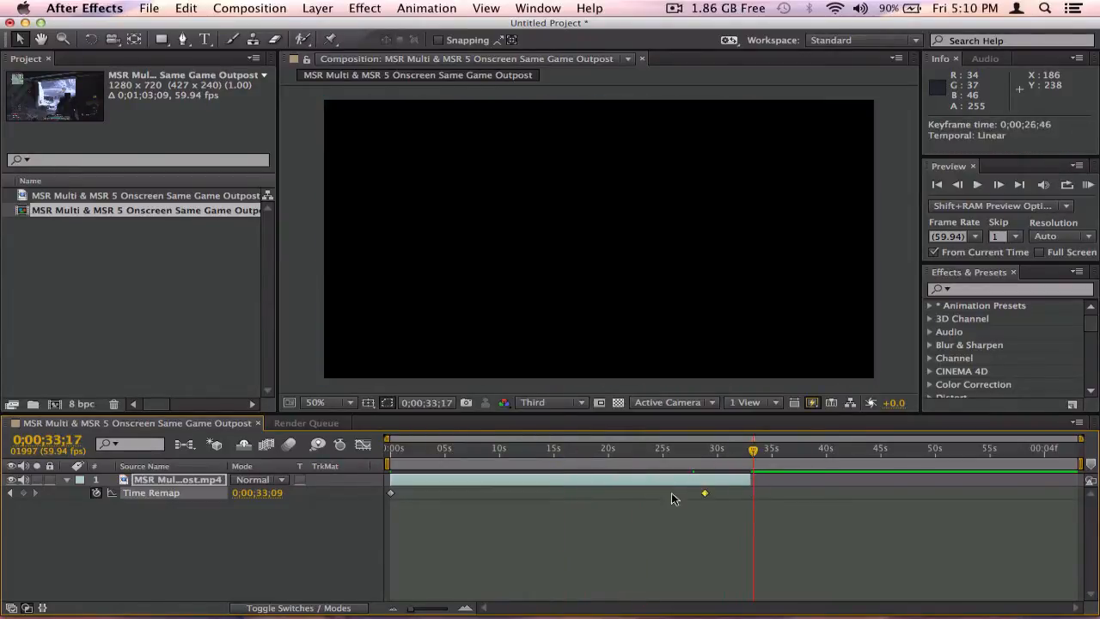
# Move the end Time Remap keyframe to about 15 s and trim the layer to end there.
pyautogui.moveTo(705, 492); pyautogui.dragTo(558, 492)
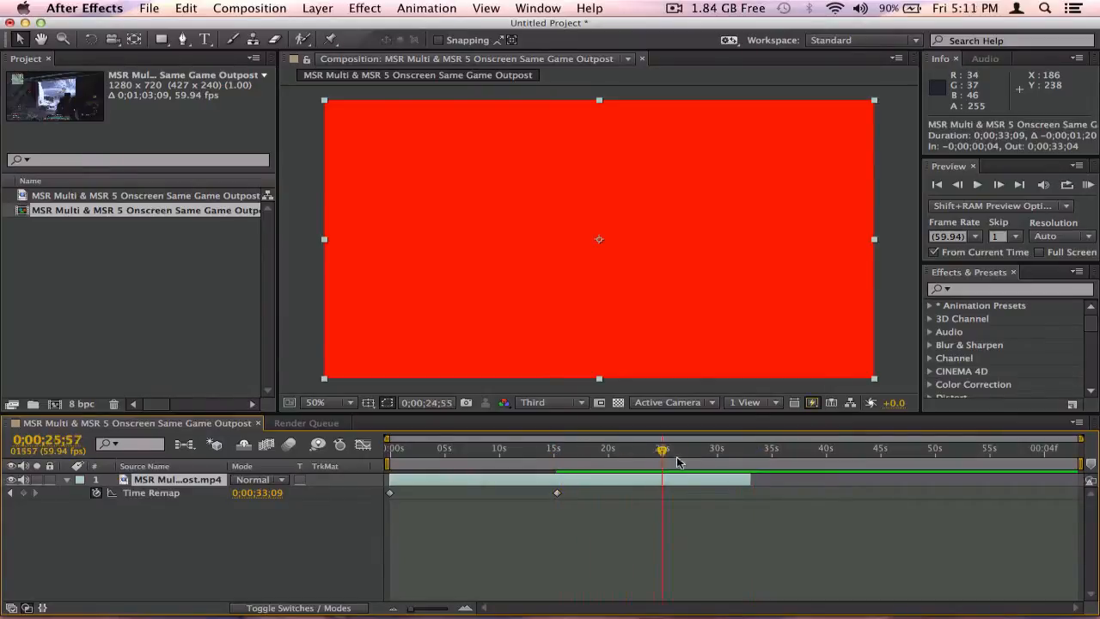
pyautogui.moveTo(662, 447); pyautogui.dragTo(557, 447)
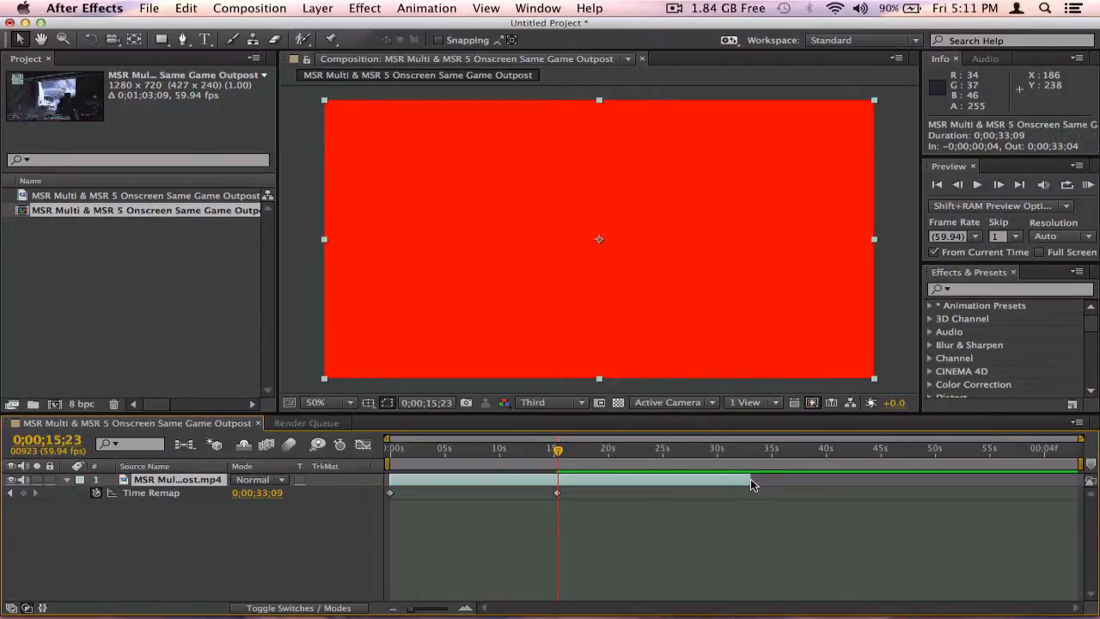
pyautogui.moveTo(748, 478); pyautogui.dragTo(557, 478)
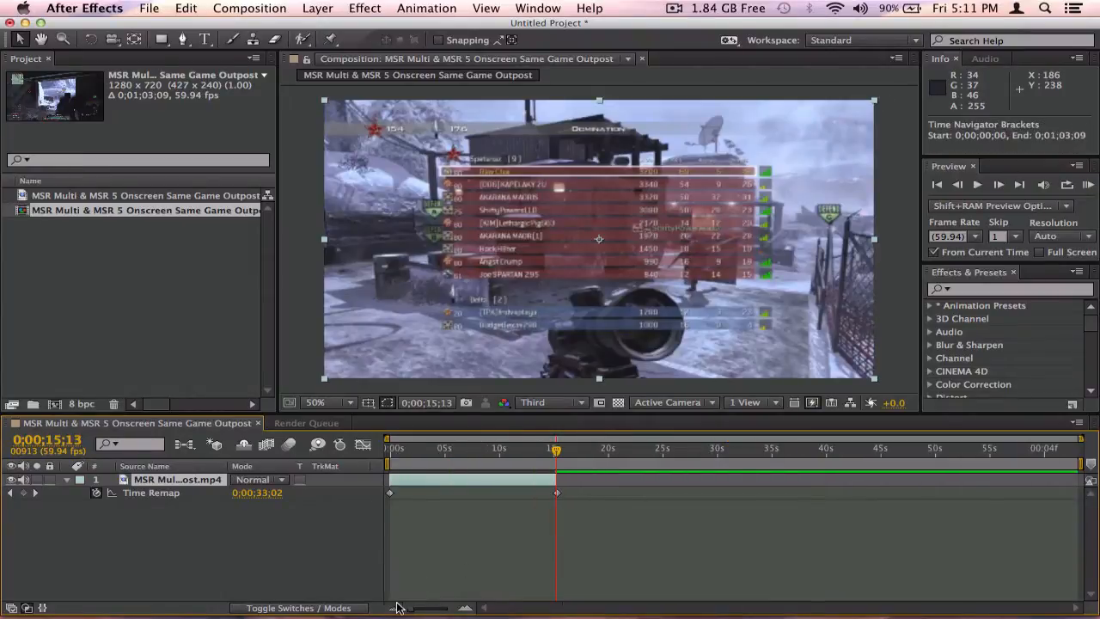
pyautogui.moveTo(557, 491)
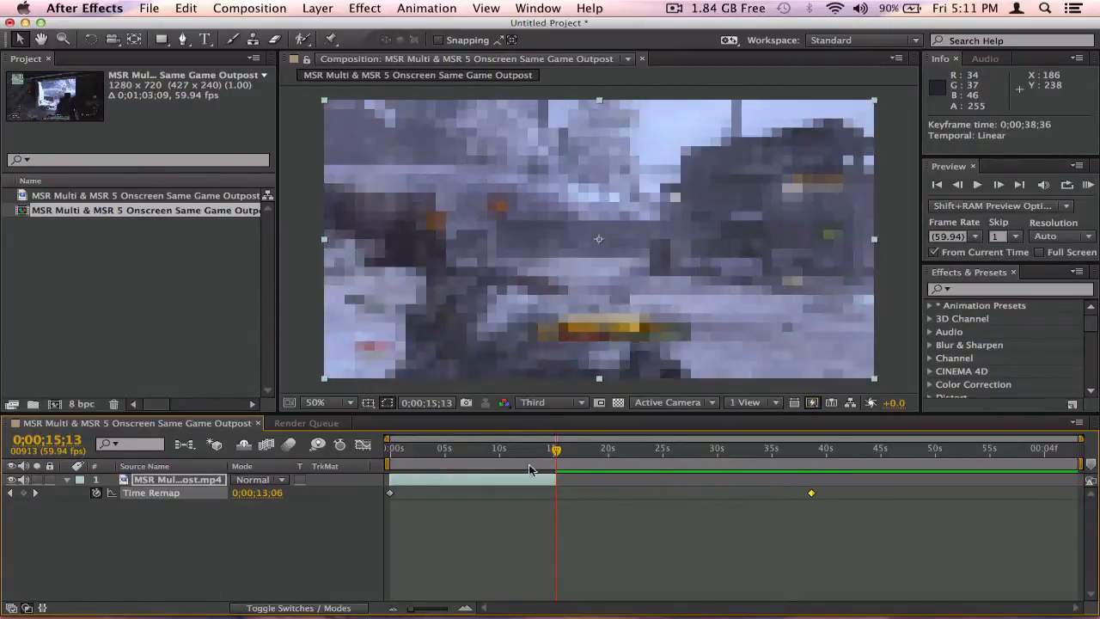
pyautogui.click(695, 447)
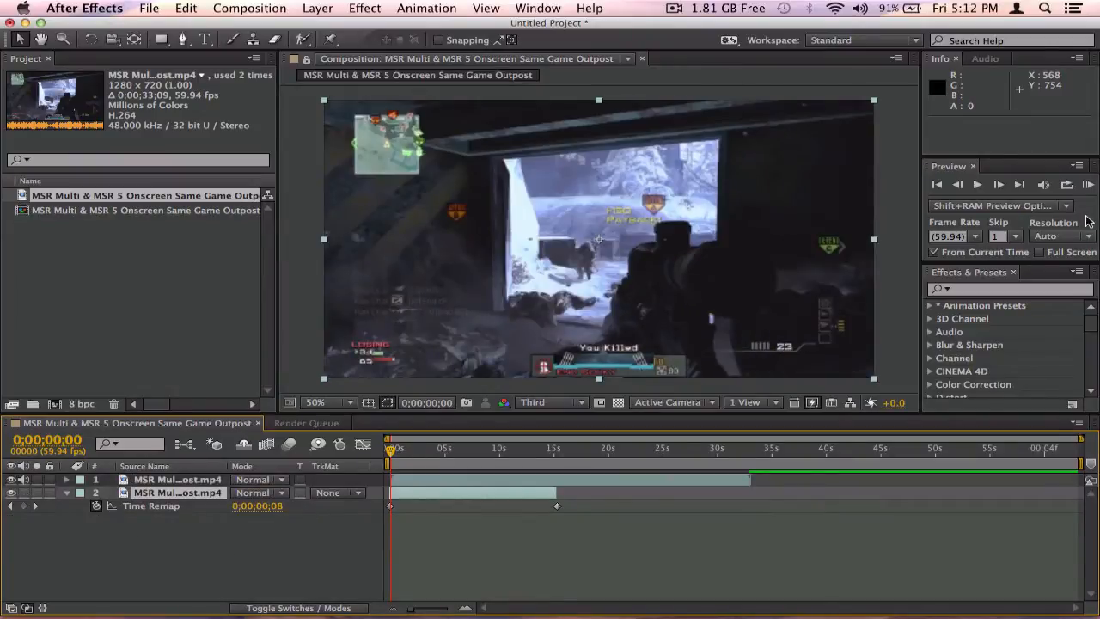
# Preview the sped-up gameplay through to its ending scoreboard.
pyautogui.click(1090, 184)
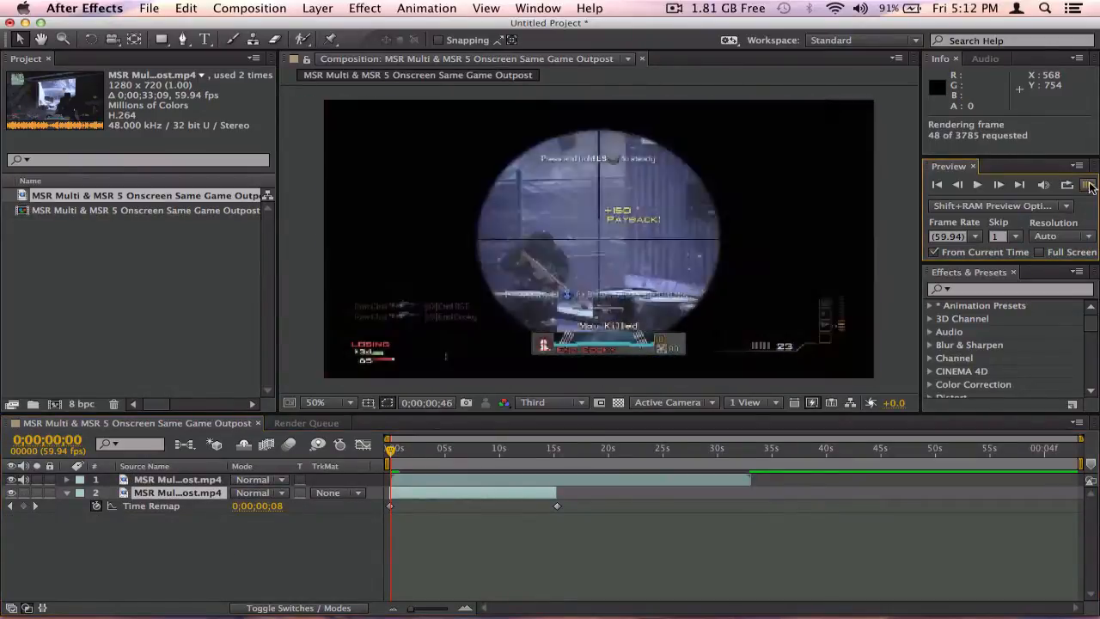
pyautogui.click(1090, 184)
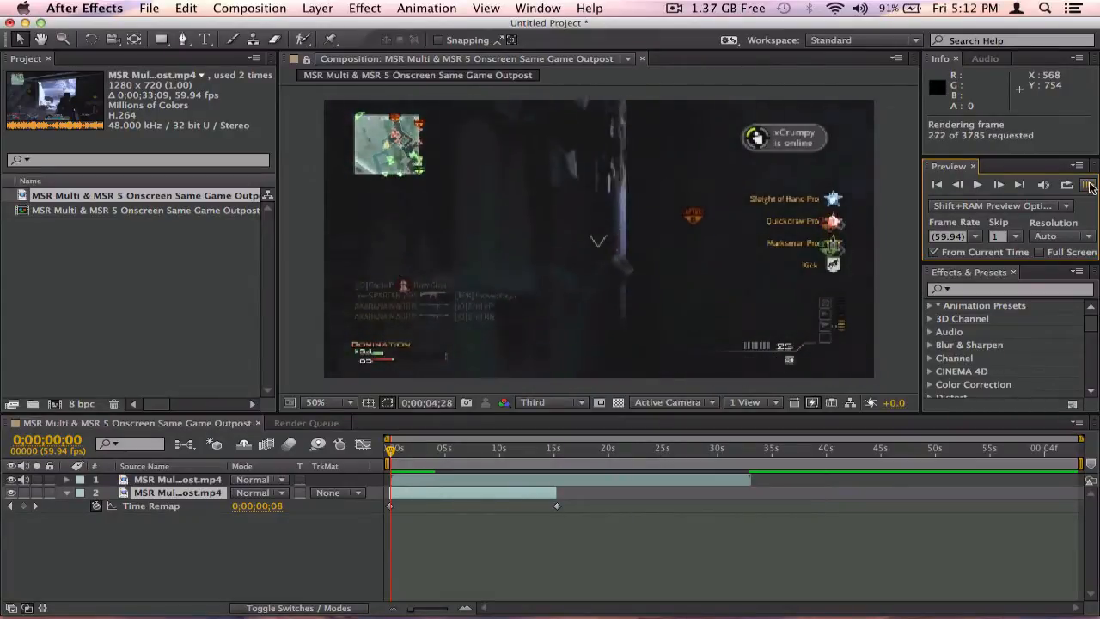
pyautogui.click(1090, 184)
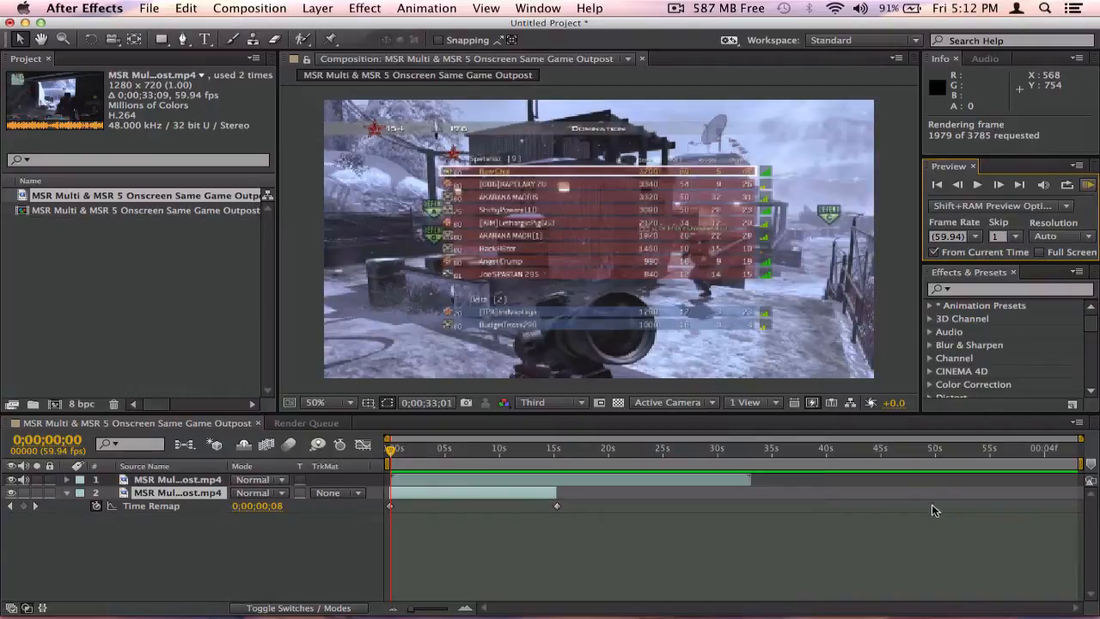
pyautogui.moveTo(788, 474)
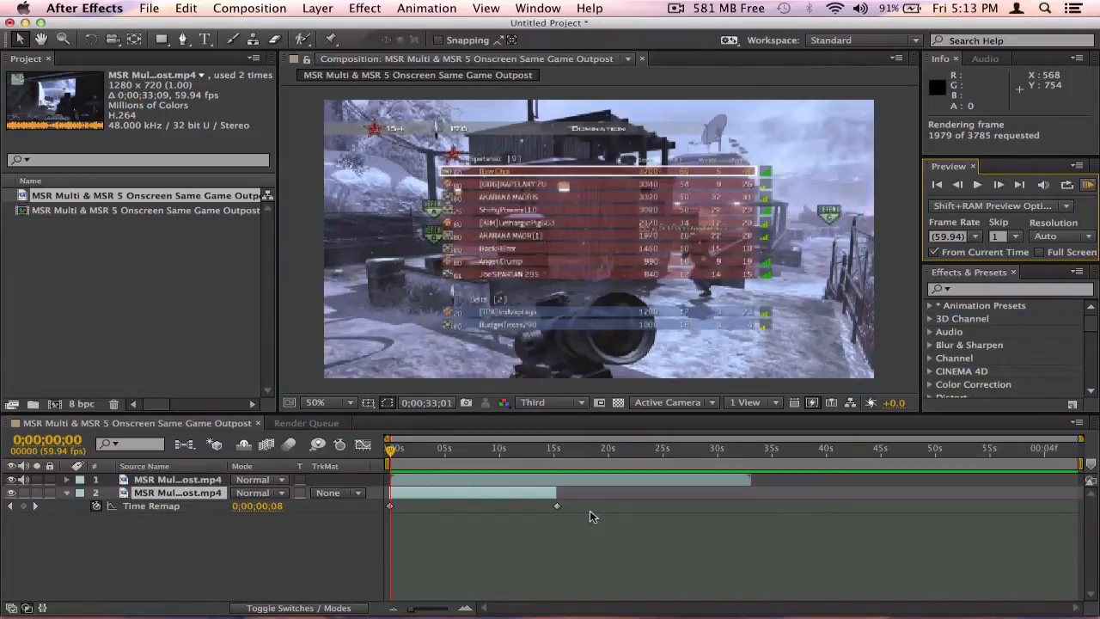
pyautogui.click(977, 184)
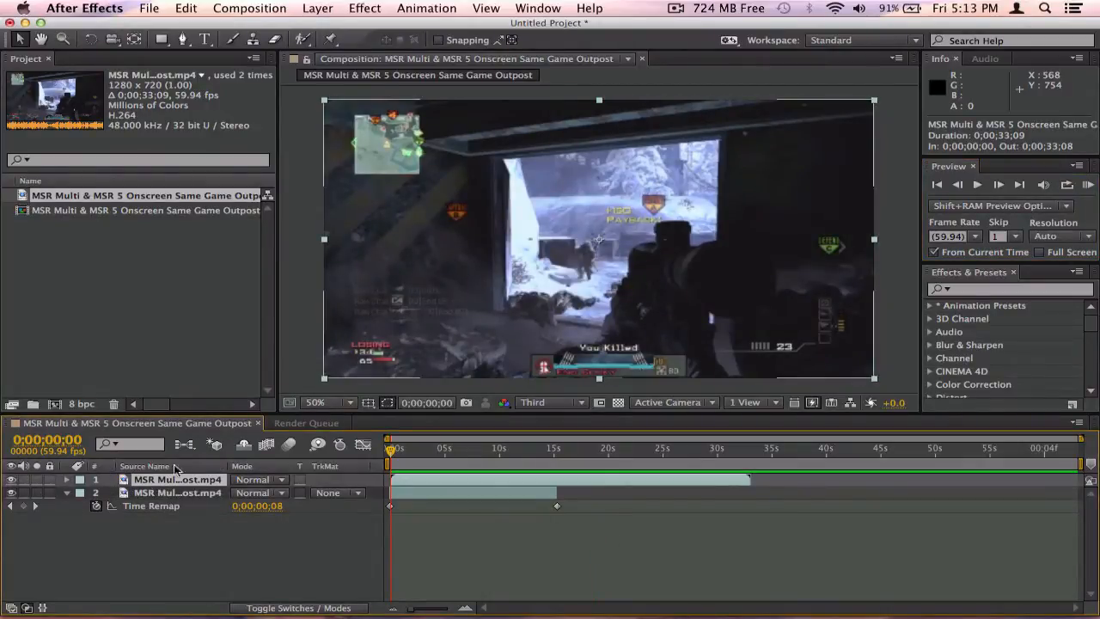
# Move the remapped copy above the full clip and reveal its Time Remap, Transform and Audio.
pyautogui.click(177, 492)
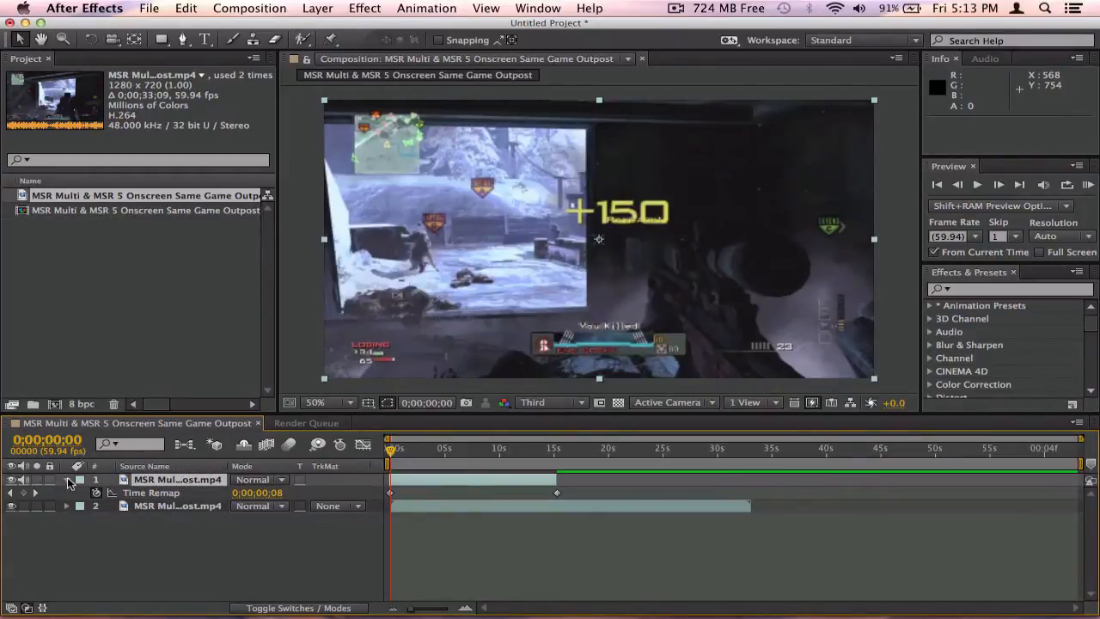
pyautogui.click(65, 480)
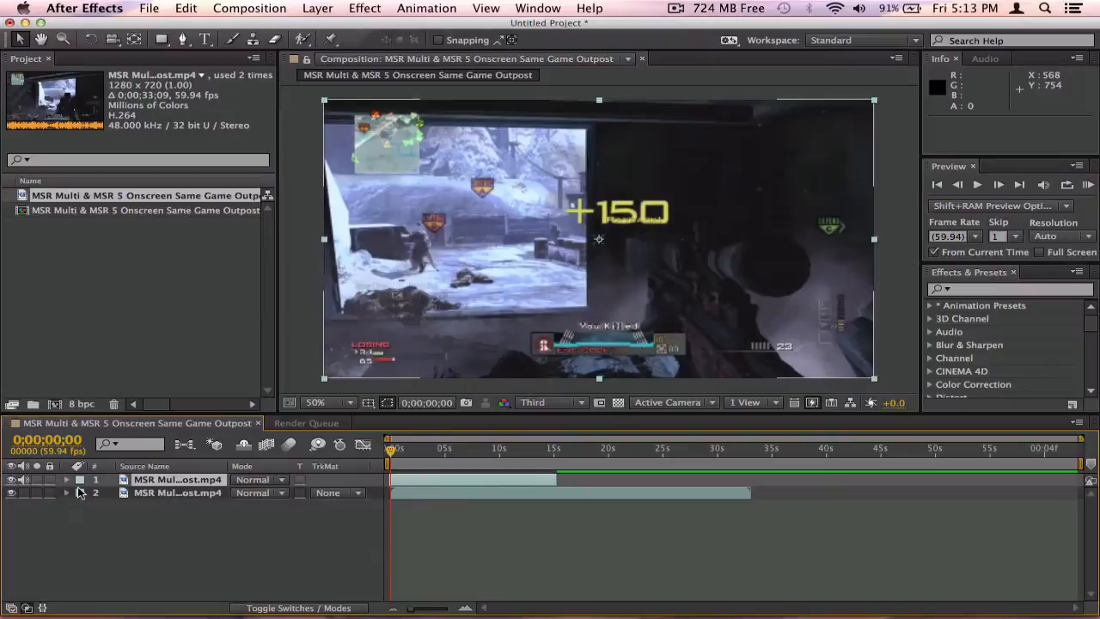
pyautogui.click(65, 479)
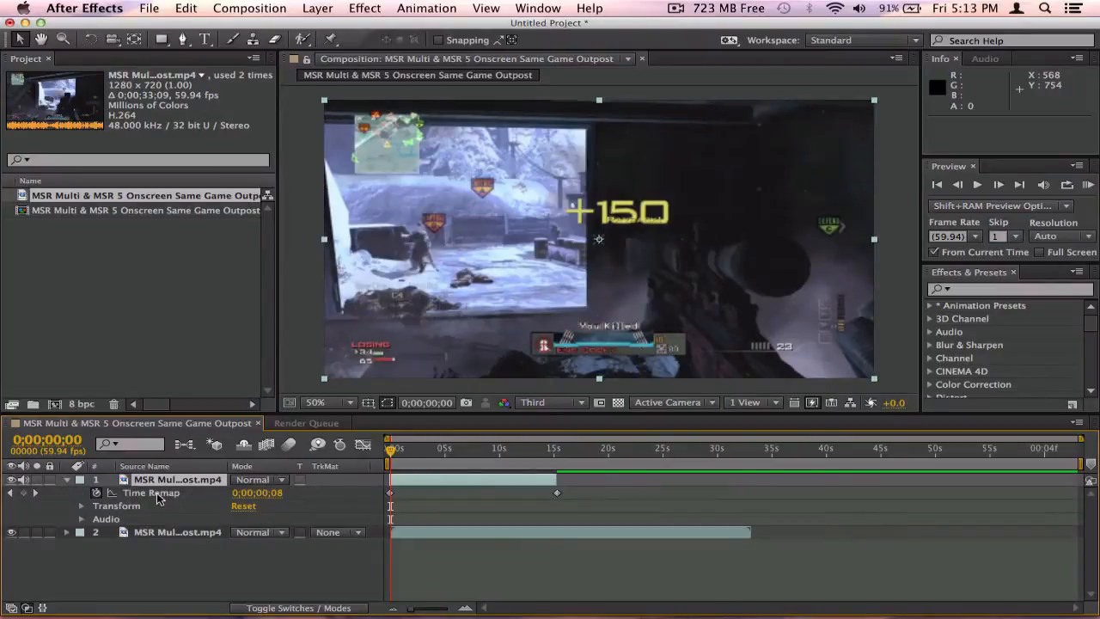
pyautogui.moveTo(68, 485)
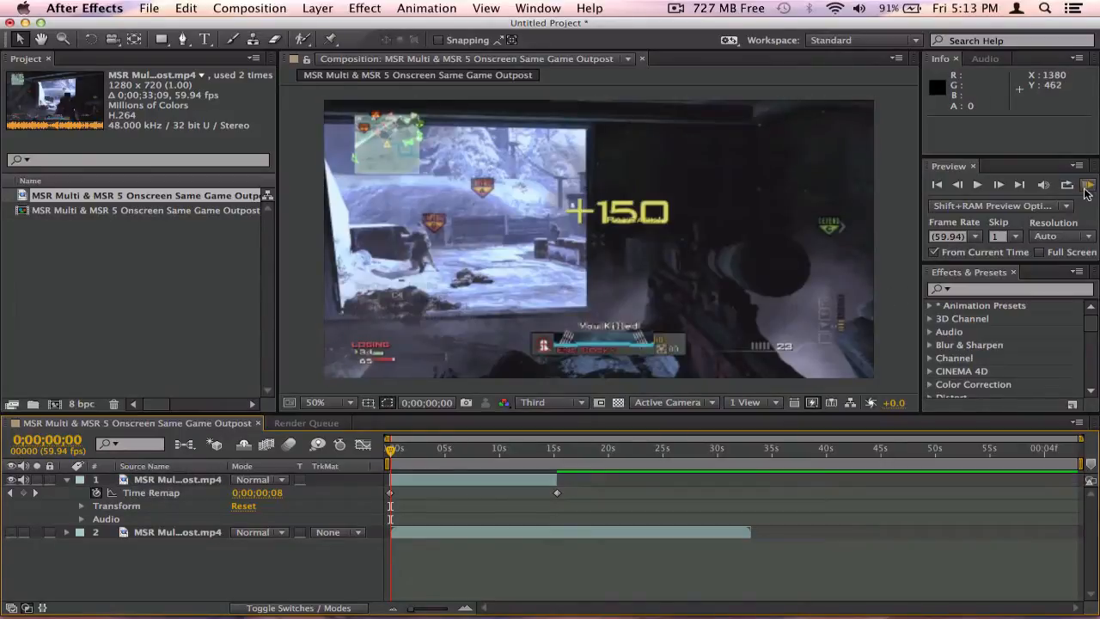
pyautogui.click(1087, 184)
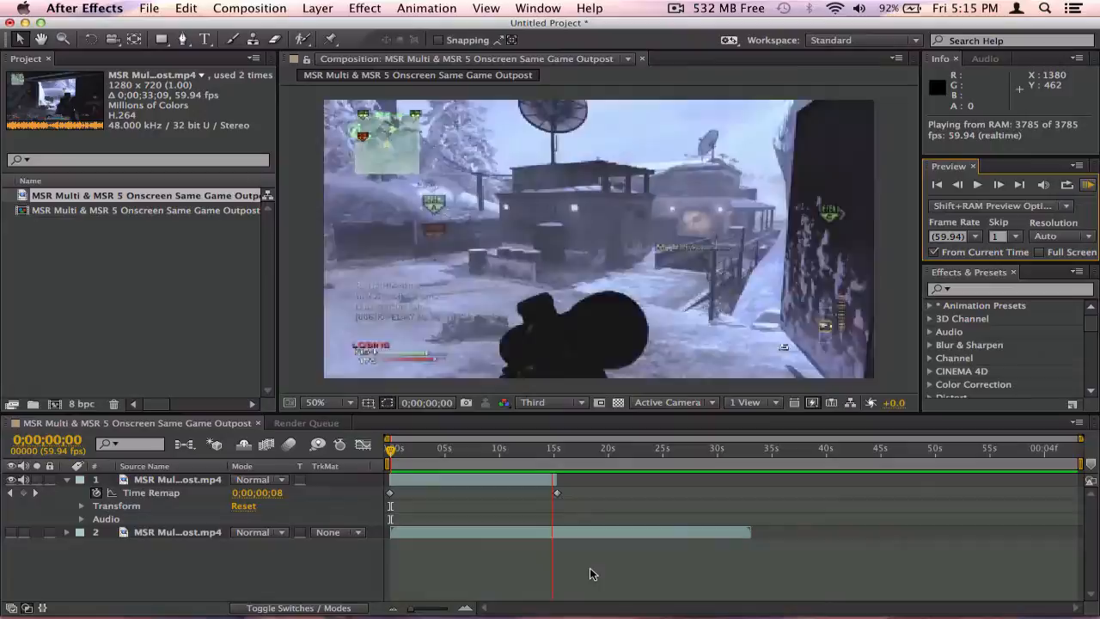
pyautogui.click(392, 447)
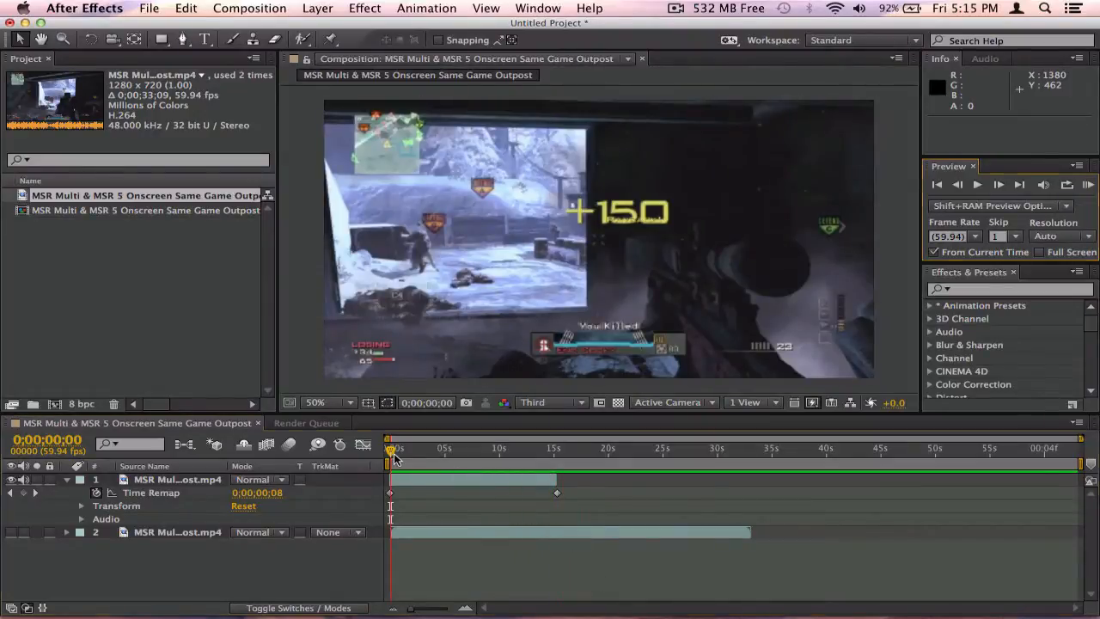
# Drag the top layer's final Time Remap keyframe much later to slow its playback.
pyautogui.click(478, 447)
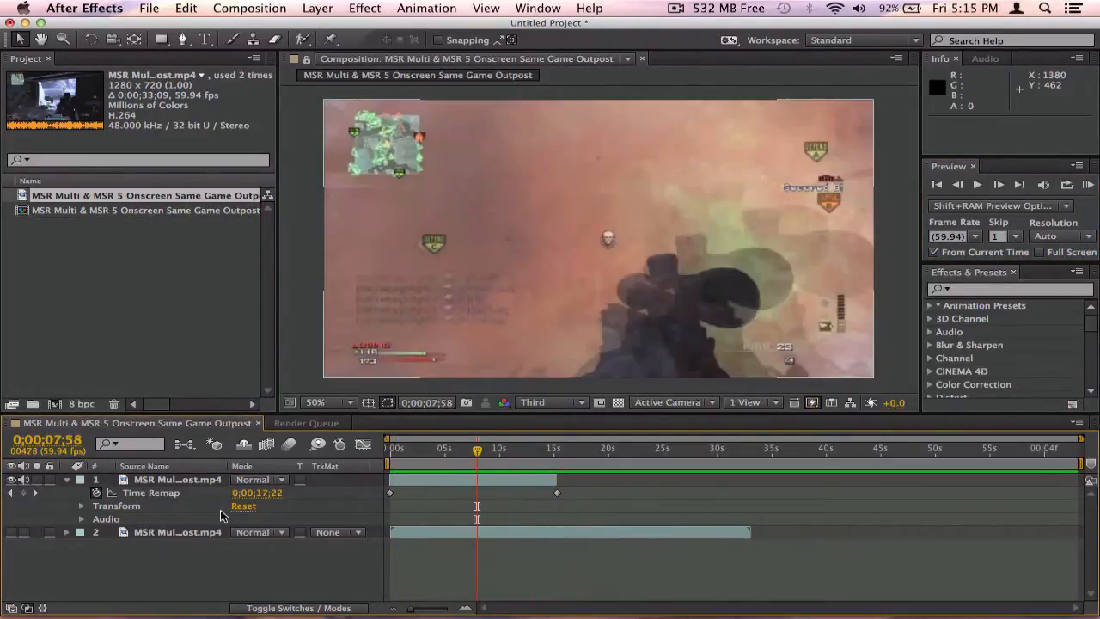
pyautogui.click(179, 479)
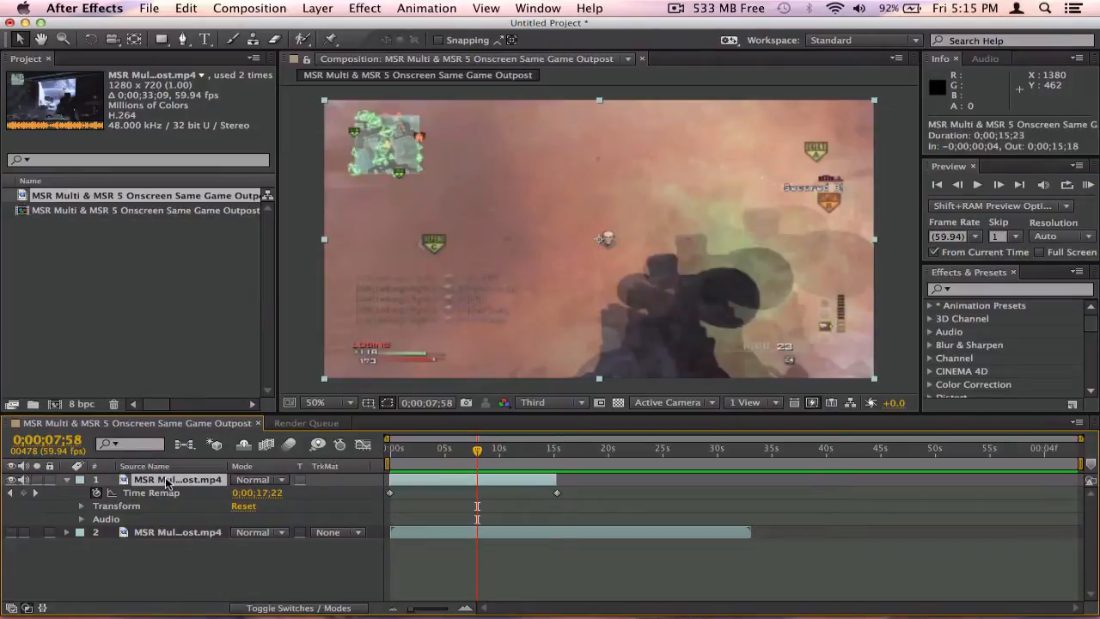
pyautogui.moveTo(557, 492); pyautogui.dragTo(564, 491)
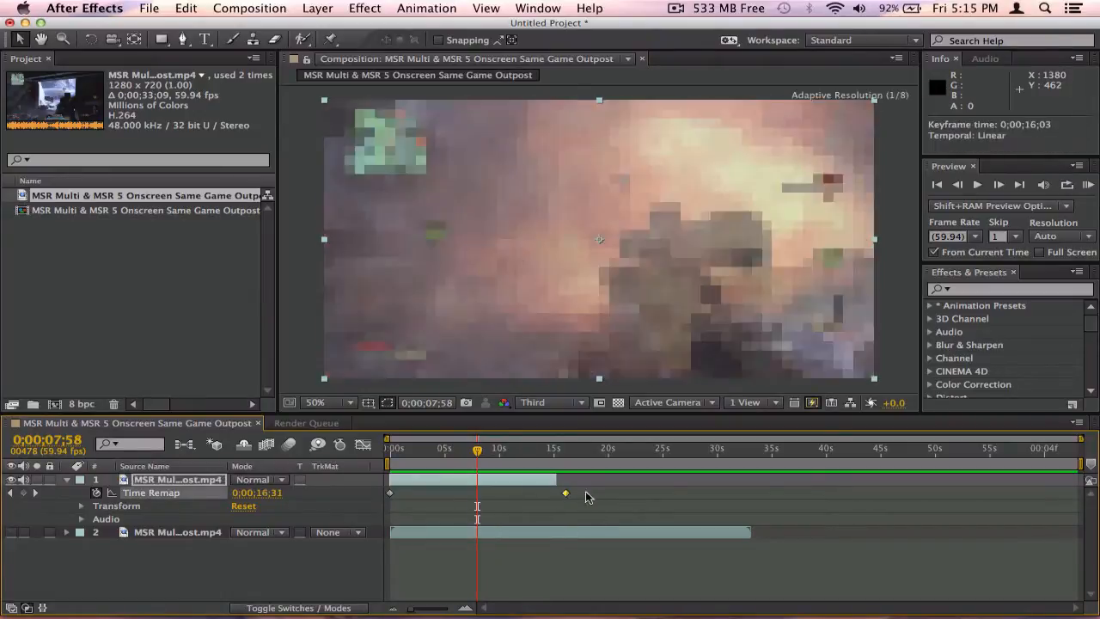
pyautogui.moveTo(564, 491); pyautogui.dragTo(849, 492)
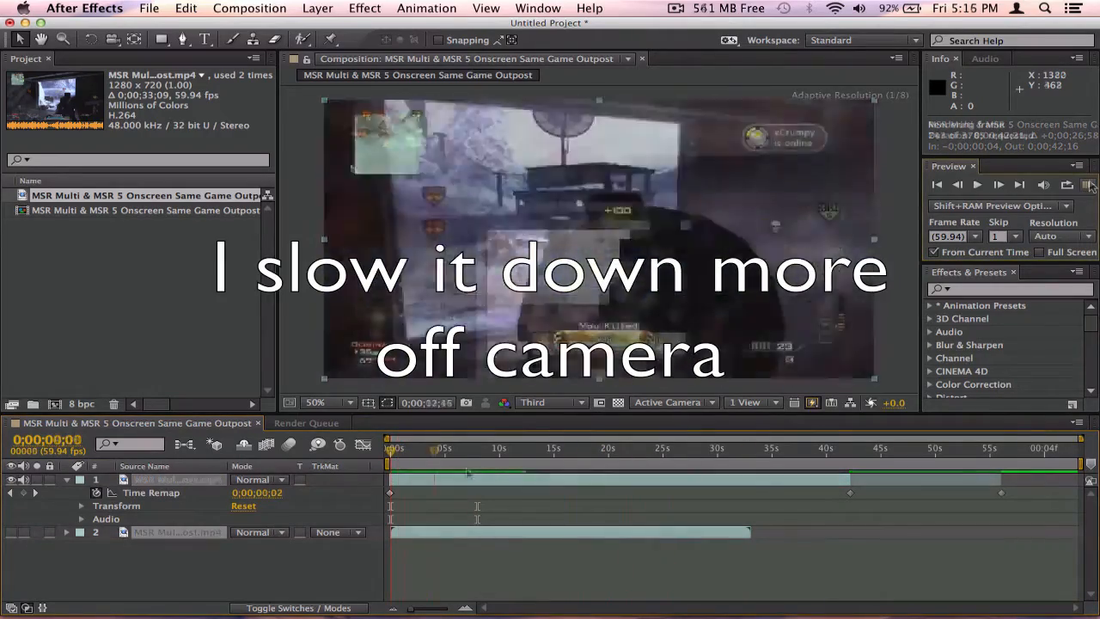
# Preview the slow-motion result, then select the lower full-length copy.
pyautogui.click(1090, 184)
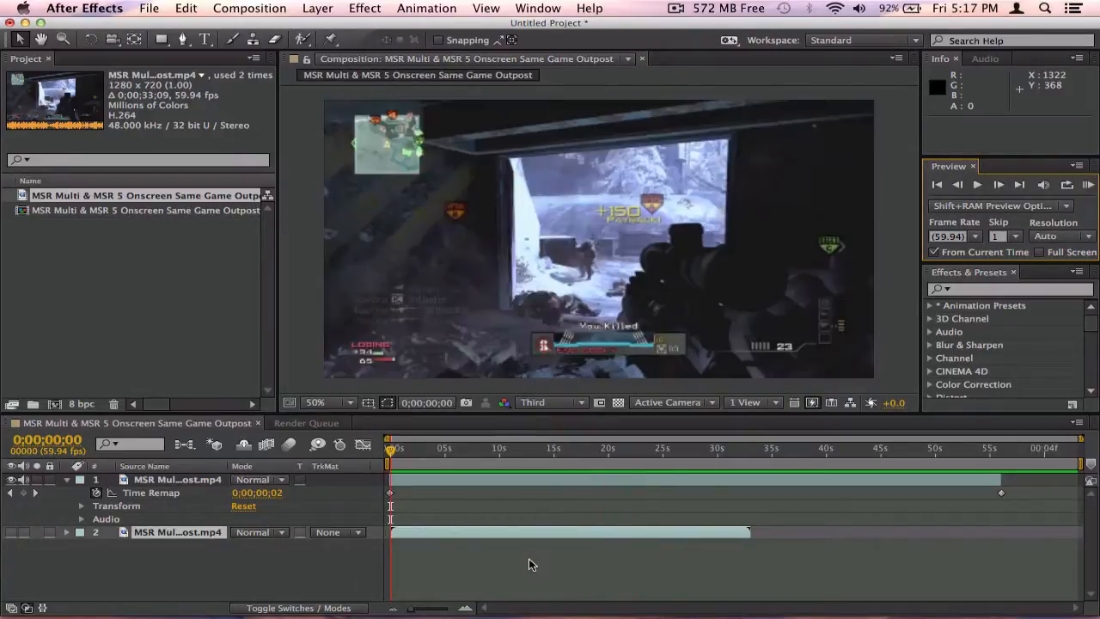
pyautogui.click(177, 478)
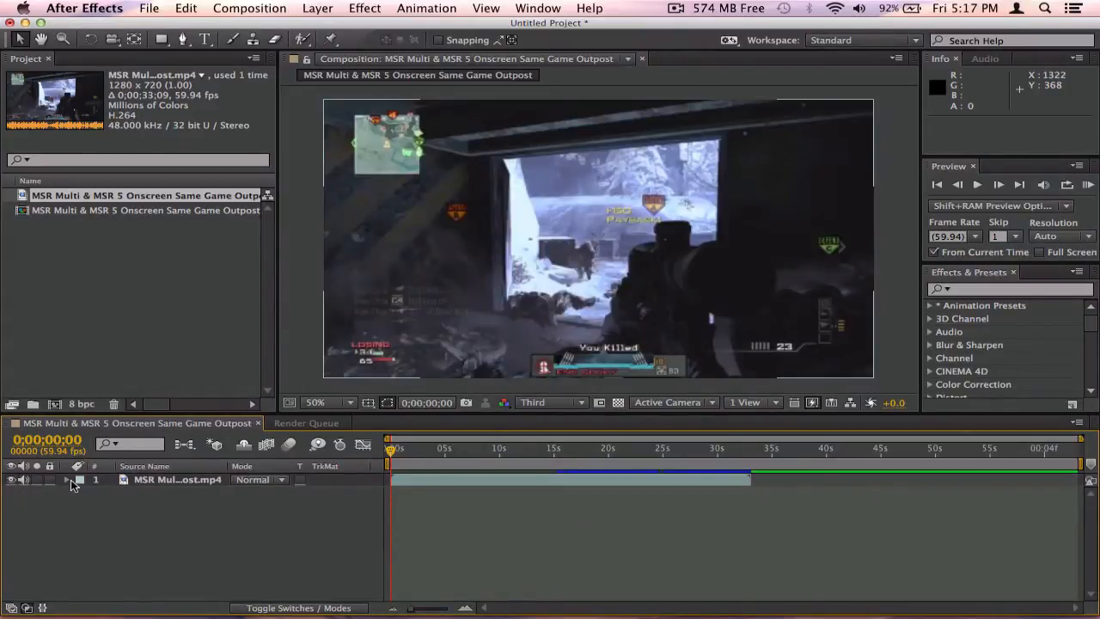
# Enable time remapping on the lone remaining gameplay layer.
pyautogui.rightClick(72, 485)
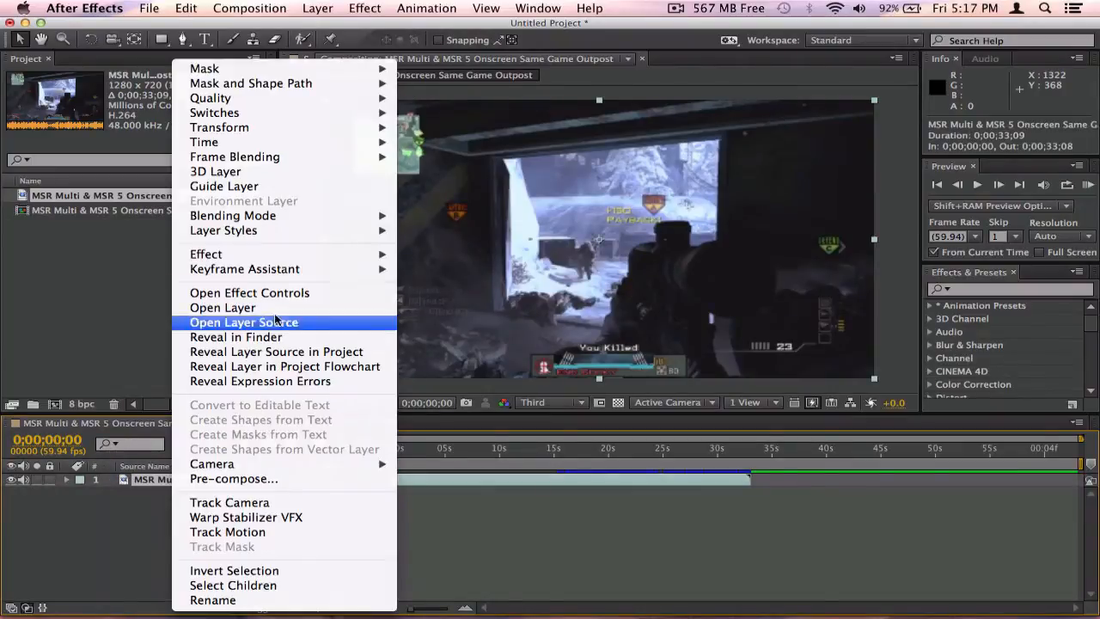
pyautogui.moveTo(203, 141)
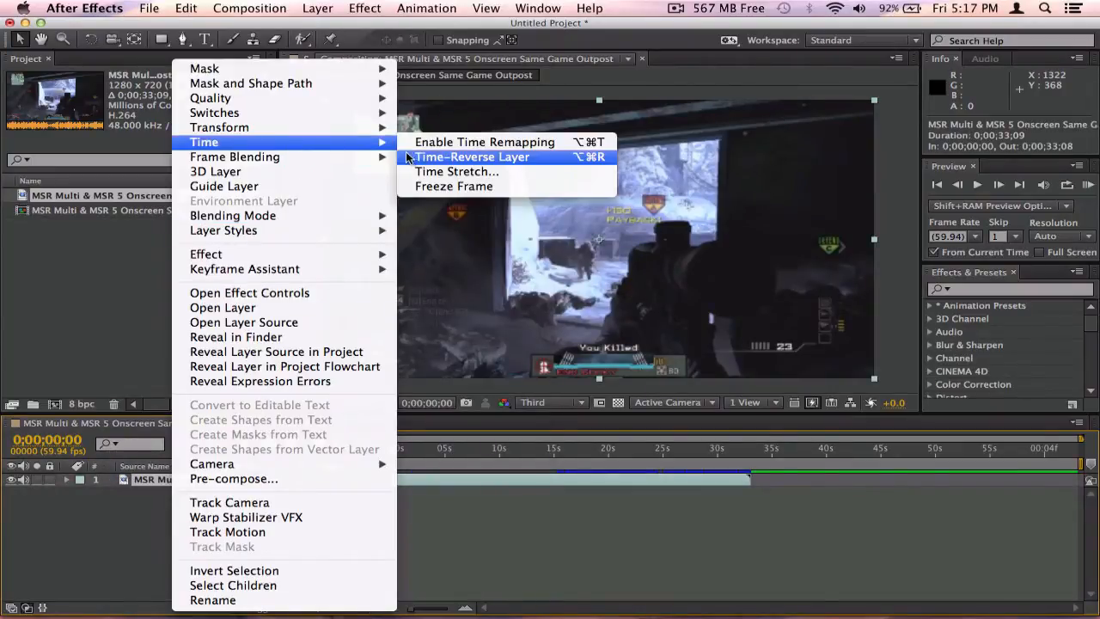
pyautogui.click(485, 141)
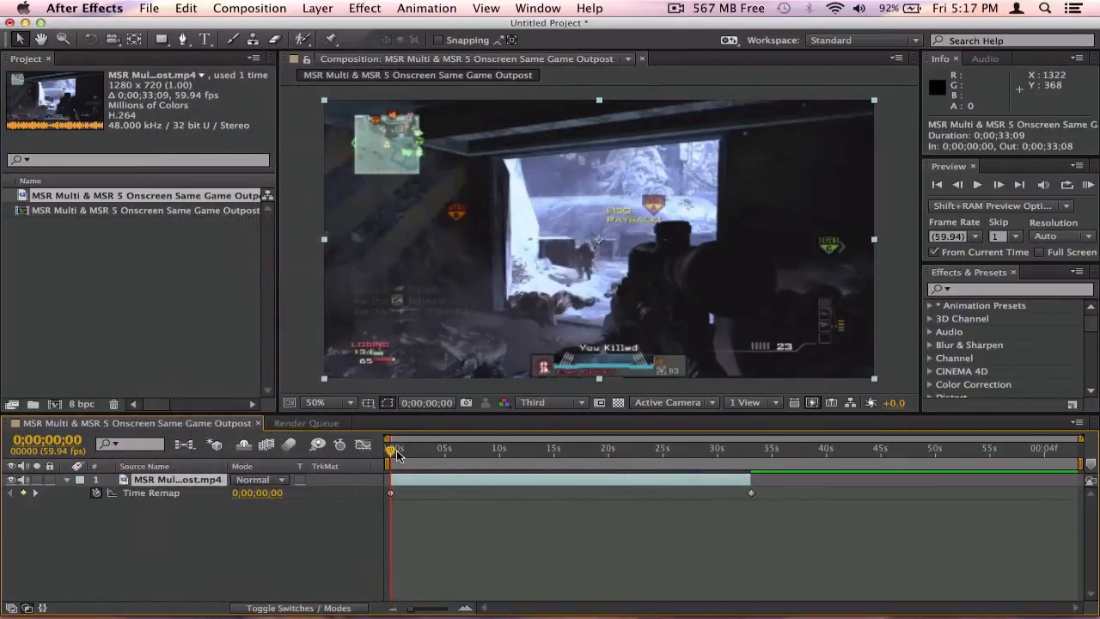
pyautogui.click(427, 450)
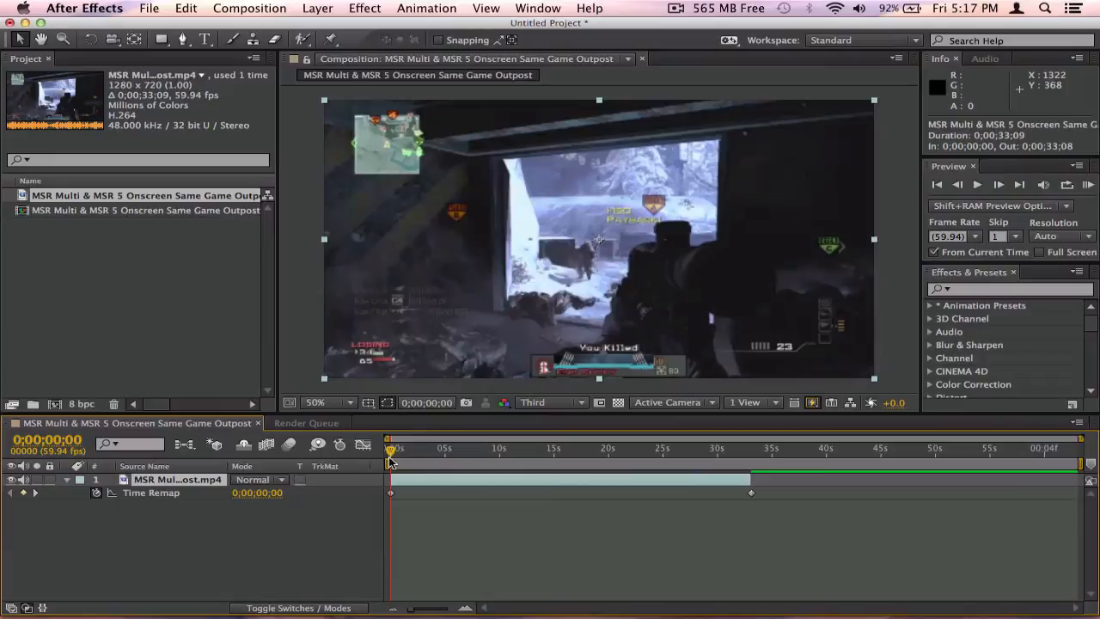
# Add a Time Remap keyframe near 5.5 s and scrub toward the death scene at 12 s.
pyautogui.click(416, 447)
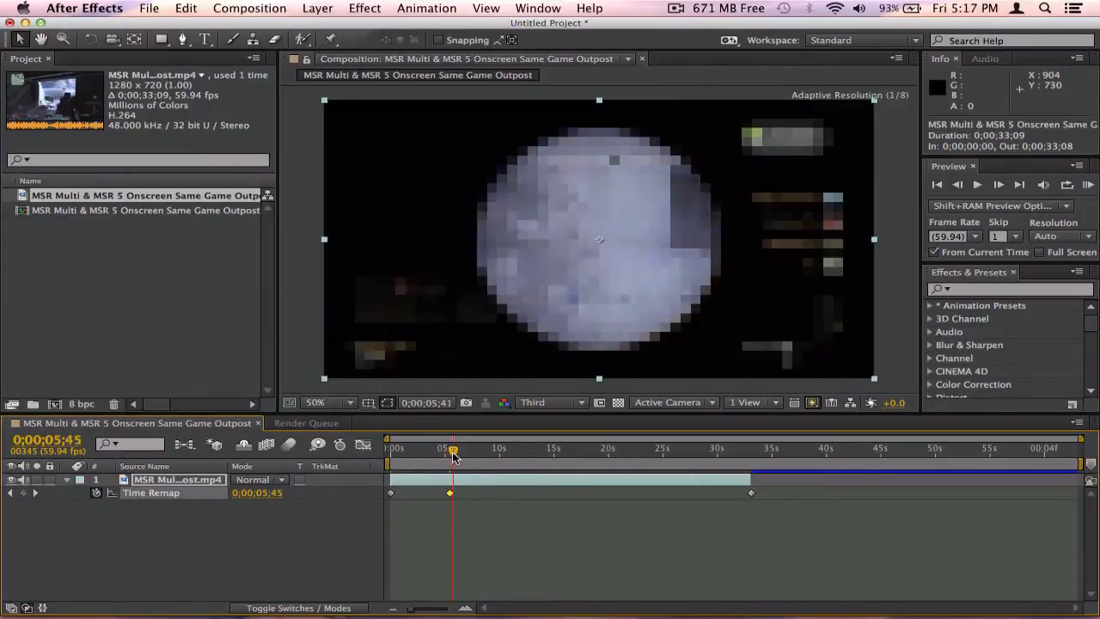
pyautogui.moveTo(453, 458); pyautogui.dragTo(467, 458)
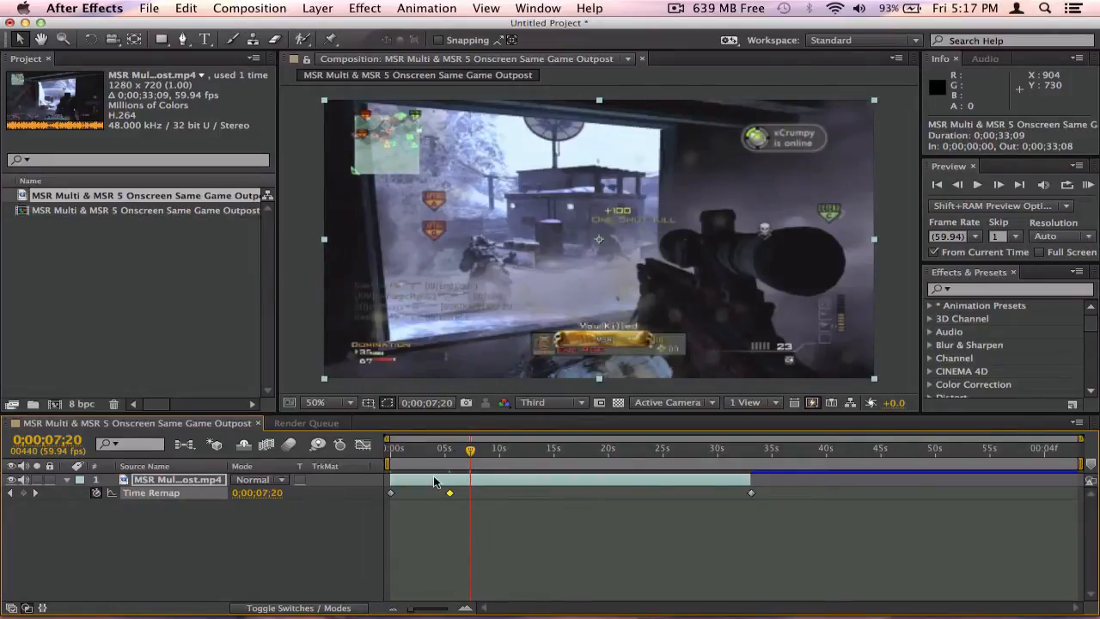
pyautogui.click(499, 447)
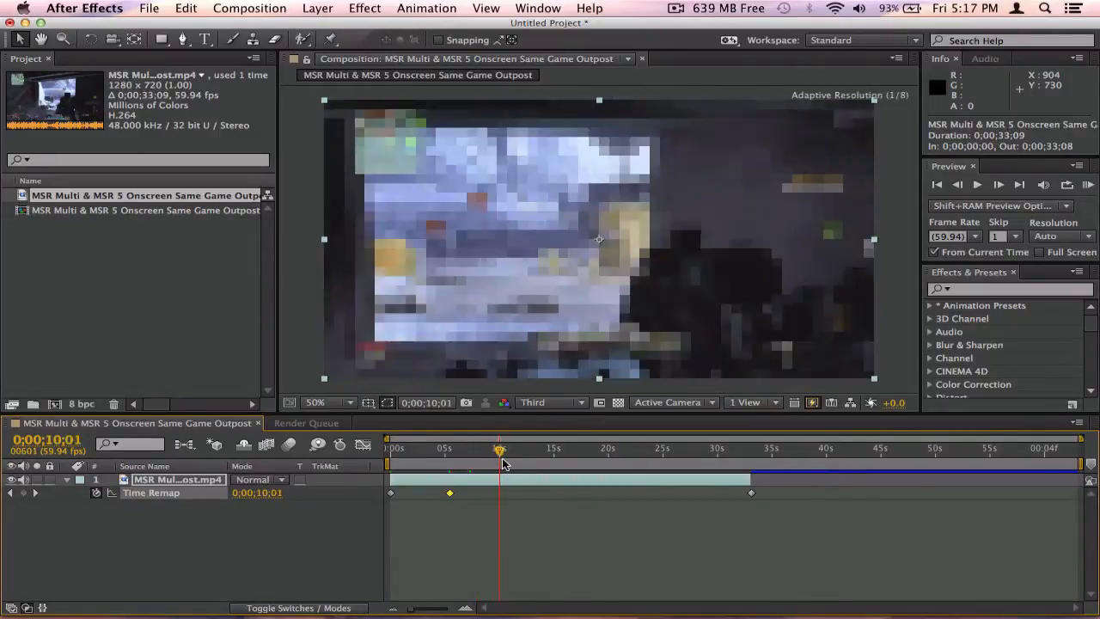
pyautogui.moveTo(498, 447); pyautogui.dragTo(536, 447)
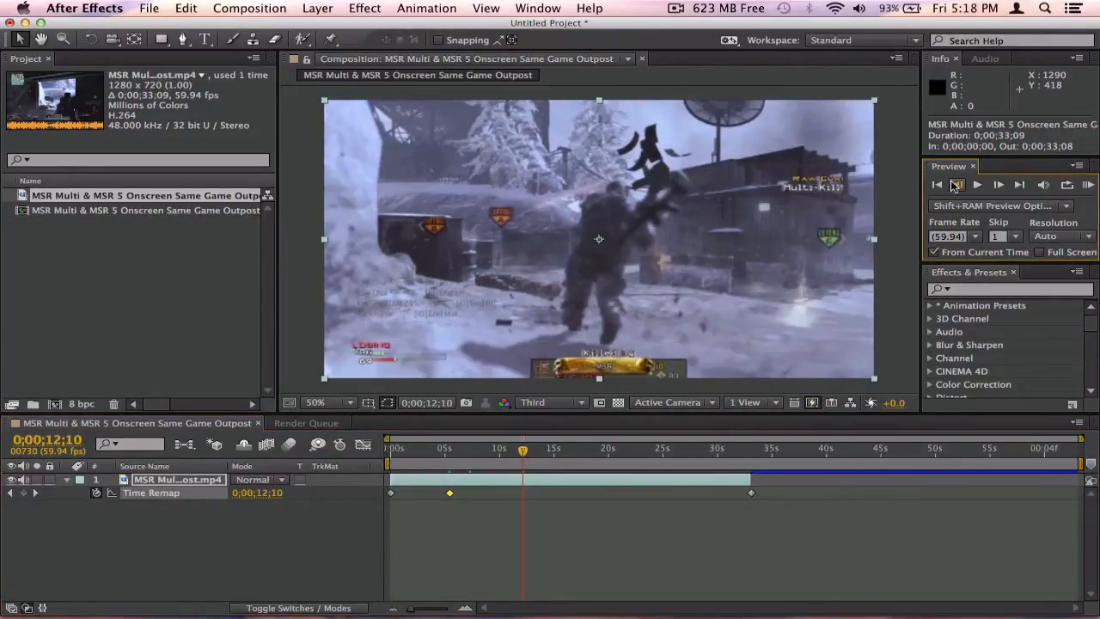
# Step frames to the kill and add a keyframe just before 13 s, then return to 5.5 s.
pyautogui.click(977, 184)
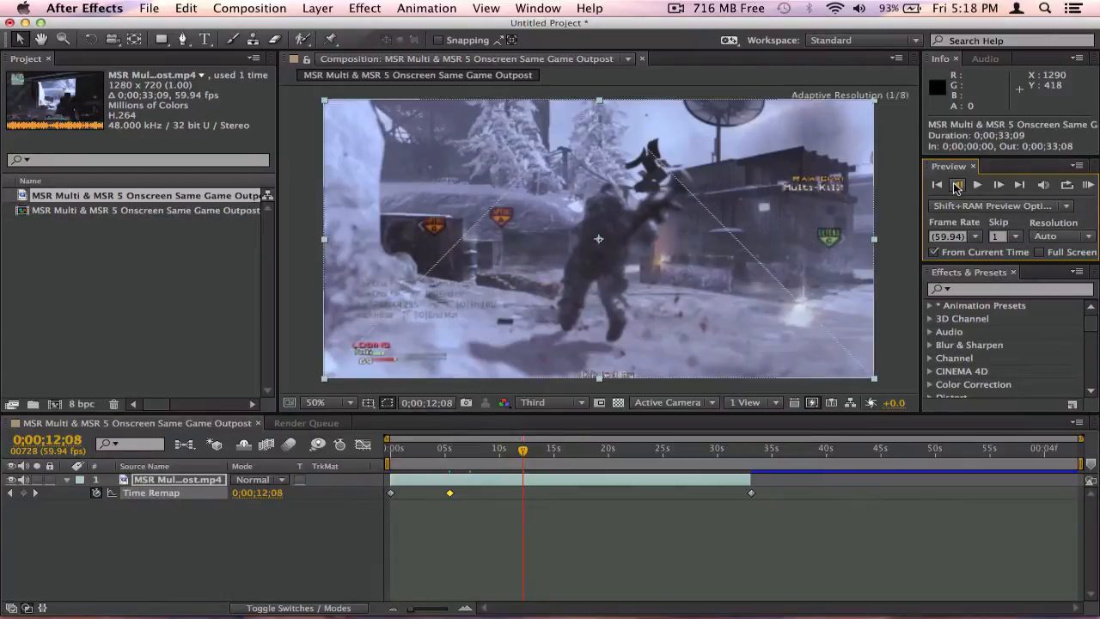
pyautogui.click(937, 184)
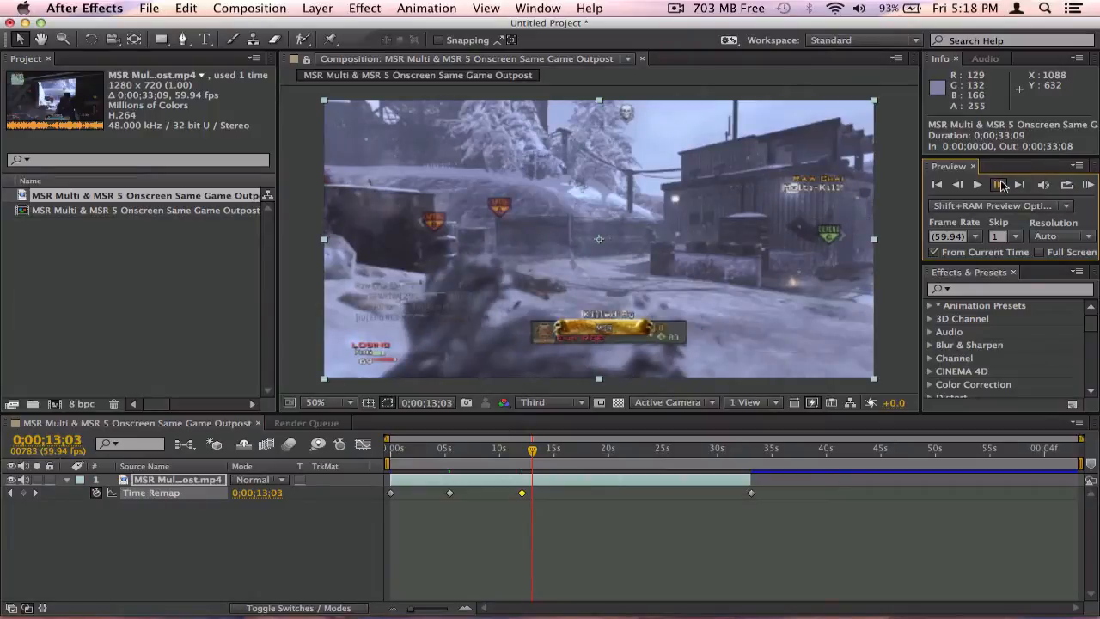
pyautogui.click(976, 184)
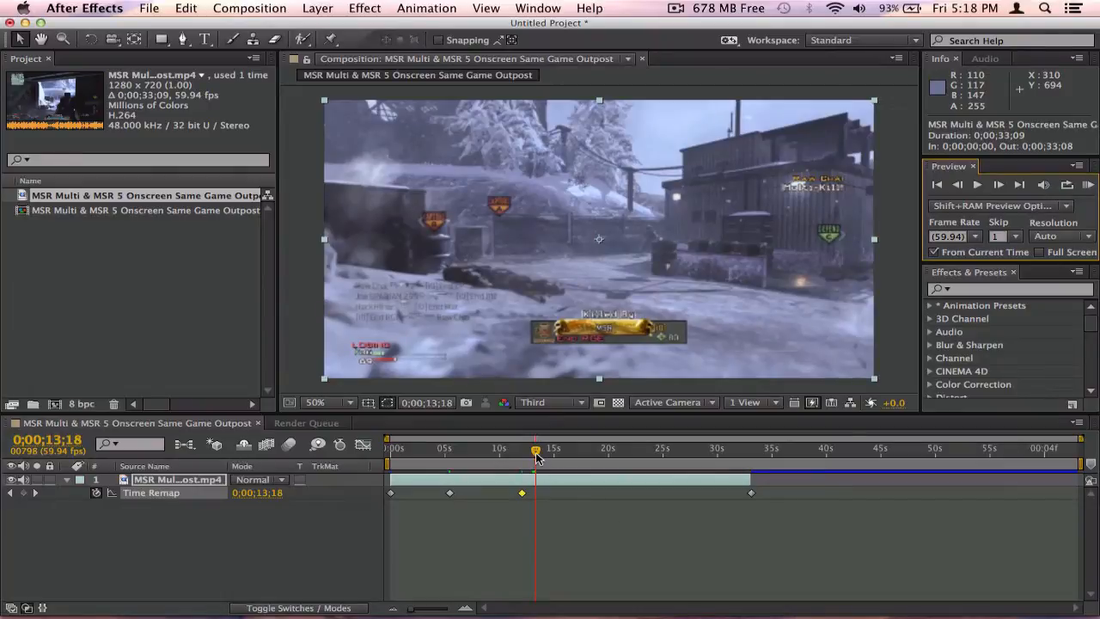
pyautogui.moveTo(536, 447); pyautogui.dragTo(531, 447)
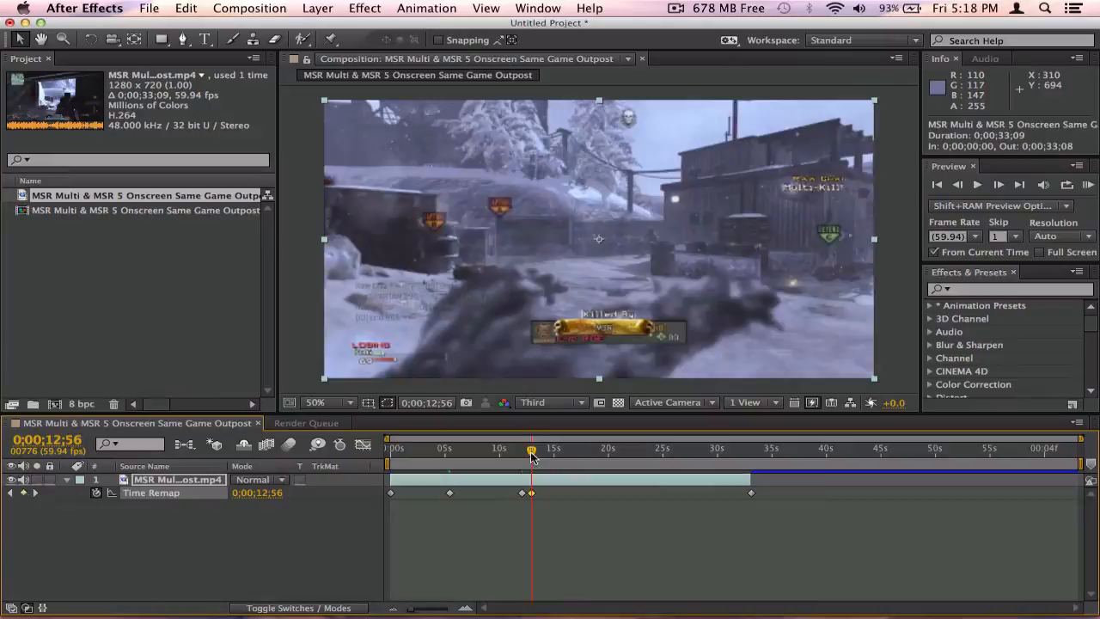
pyautogui.click(399, 447)
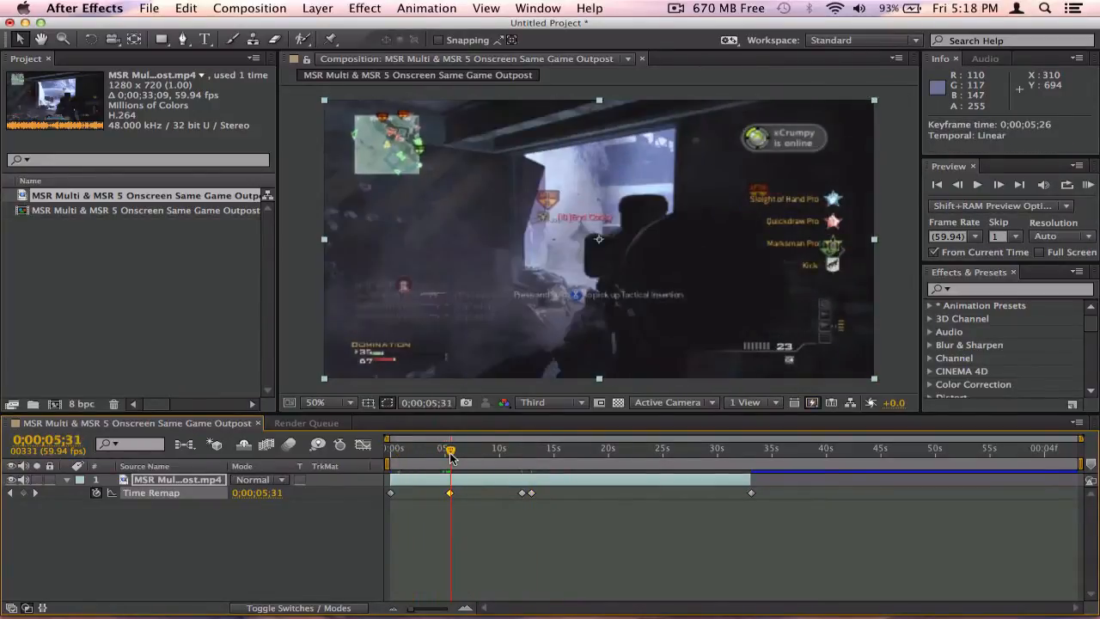
# Move the death-scene Time Remap keyframes earlier, to near 2.5 and 9.5 seconds.
pyautogui.moveTo(450, 447); pyautogui.dragTo(410, 447)
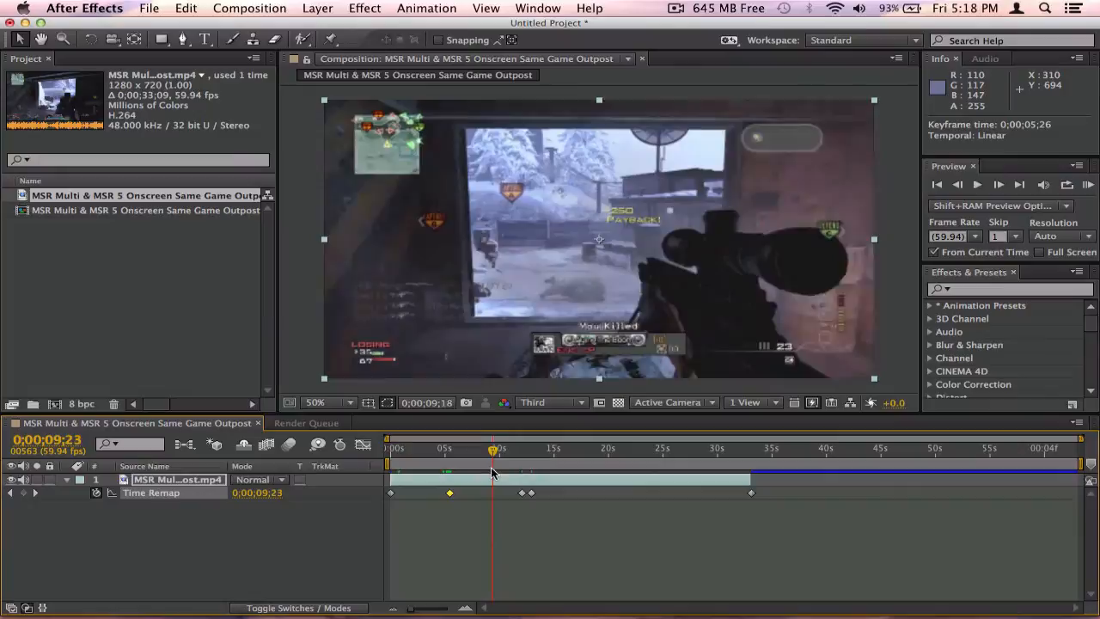
pyautogui.click(495, 447)
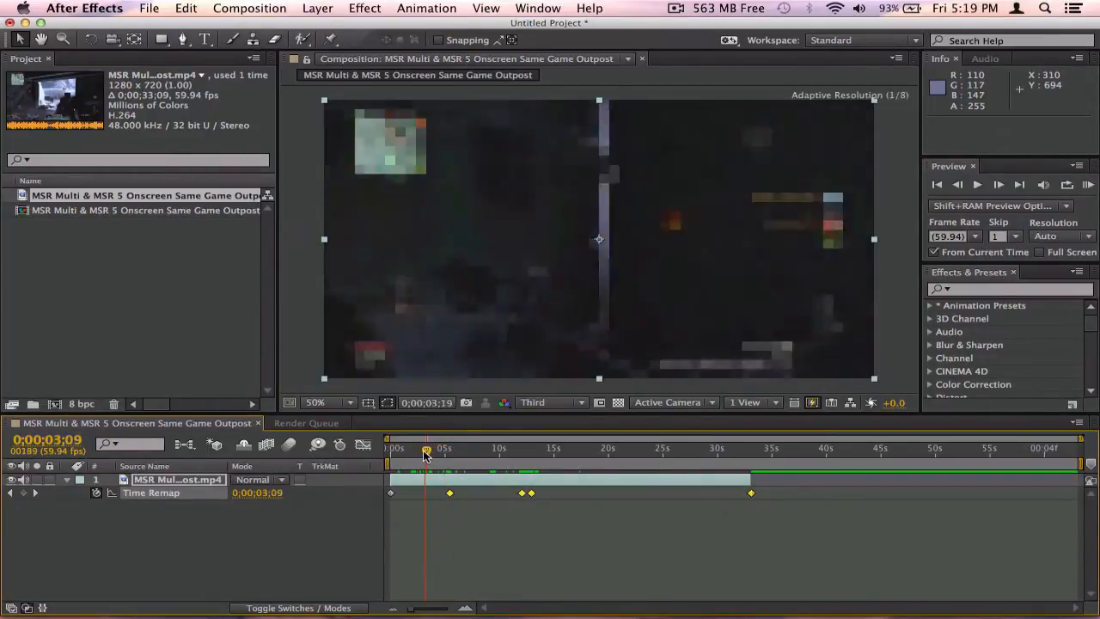
pyautogui.moveTo(426, 451); pyautogui.dragTo(416, 451)
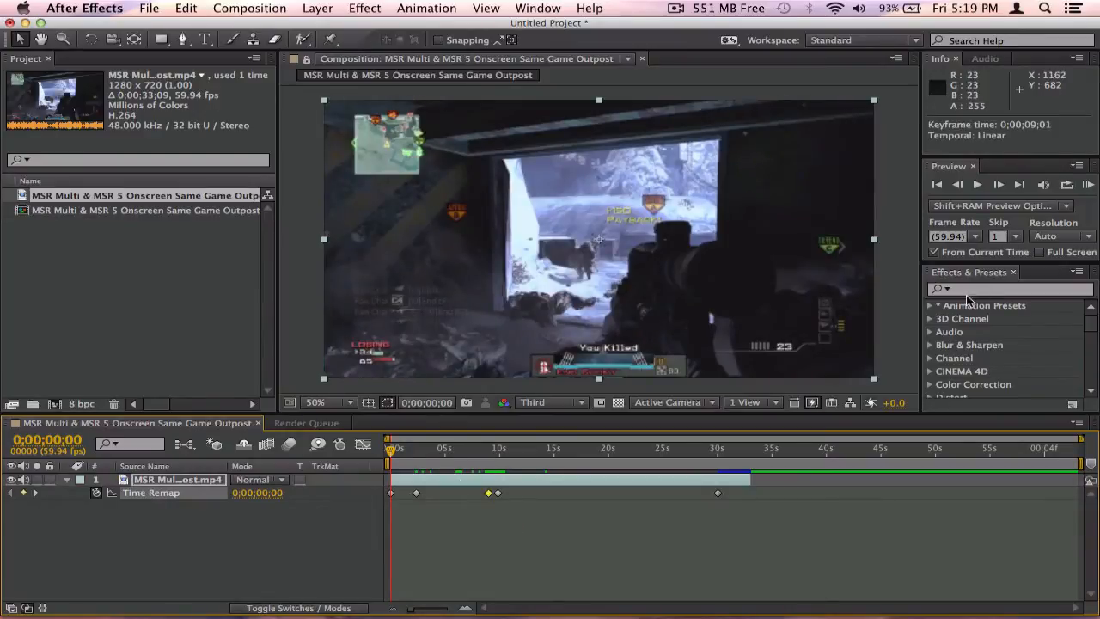
pyautogui.click(1087, 184)
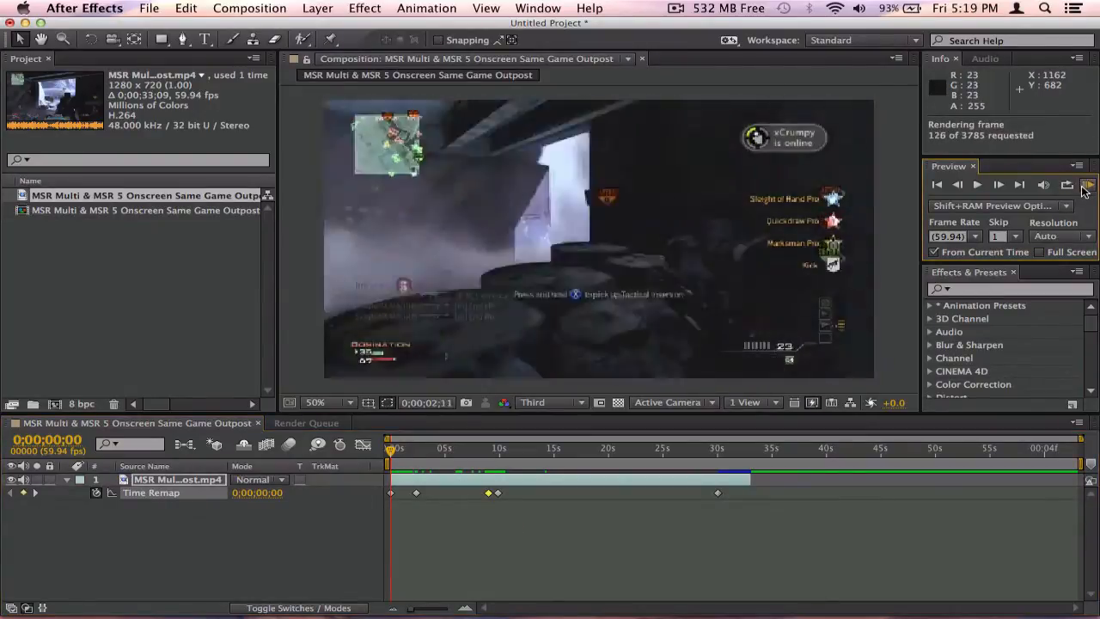
pyautogui.click(1087, 183)
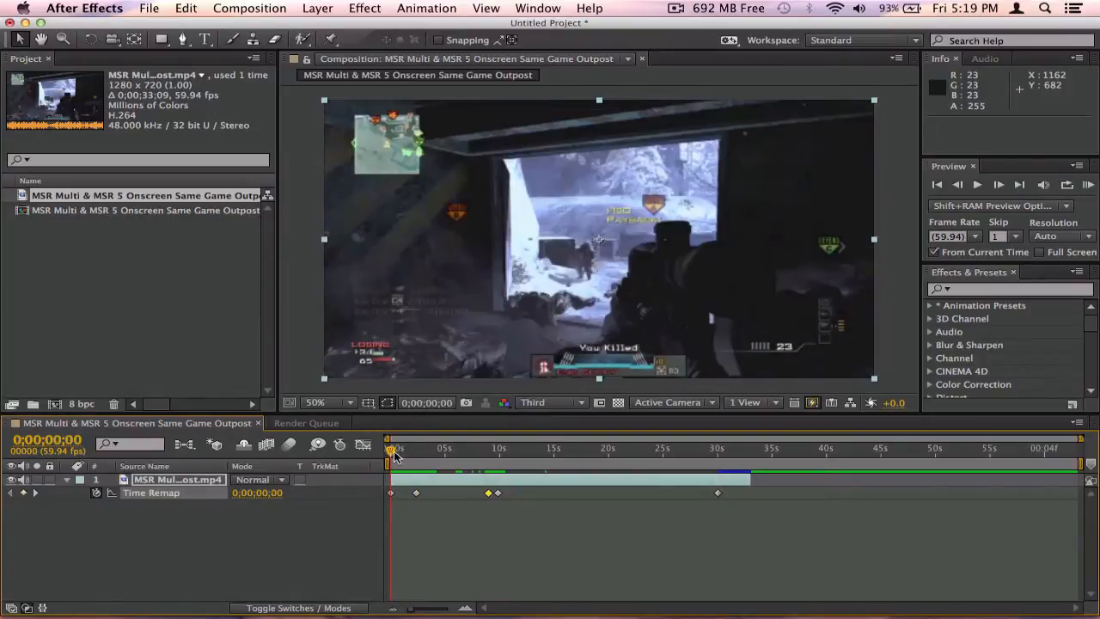
pyautogui.moveTo(394, 447); pyautogui.dragTo(419, 447)
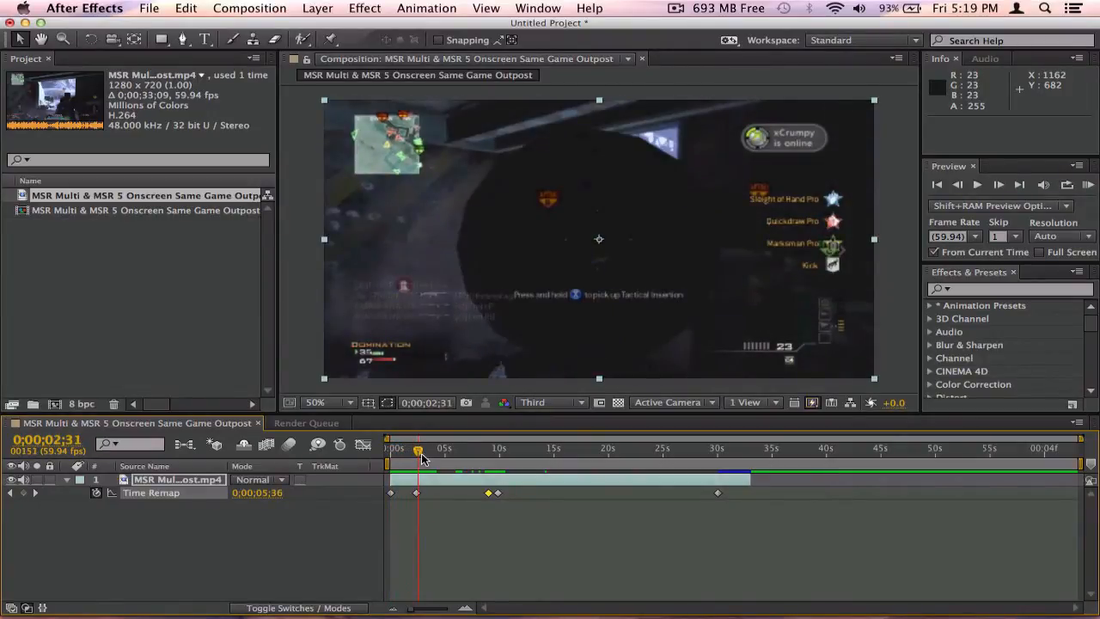
pyautogui.moveTo(416, 449); pyautogui.dragTo(404, 448)
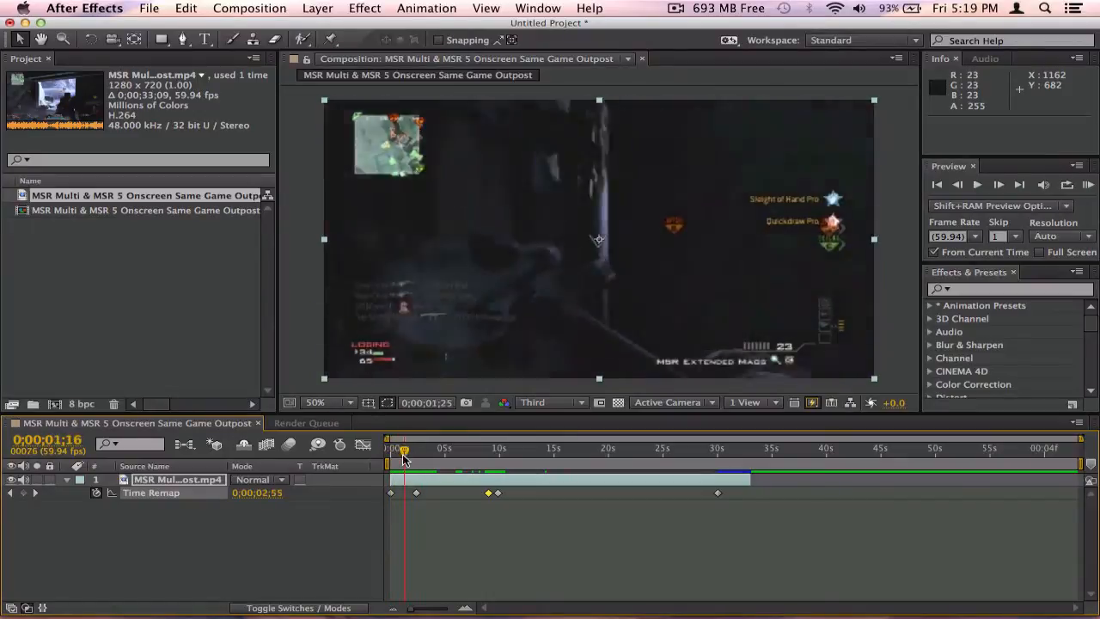
pyautogui.moveTo(404, 447); pyautogui.dragTo(412, 447)
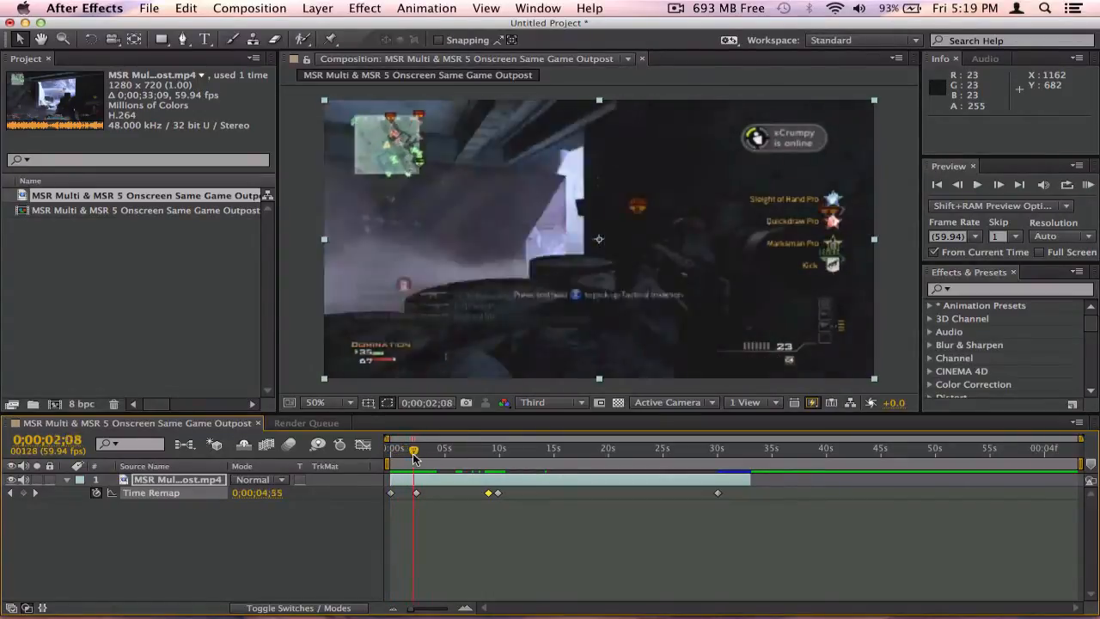
pyautogui.click(674, 447)
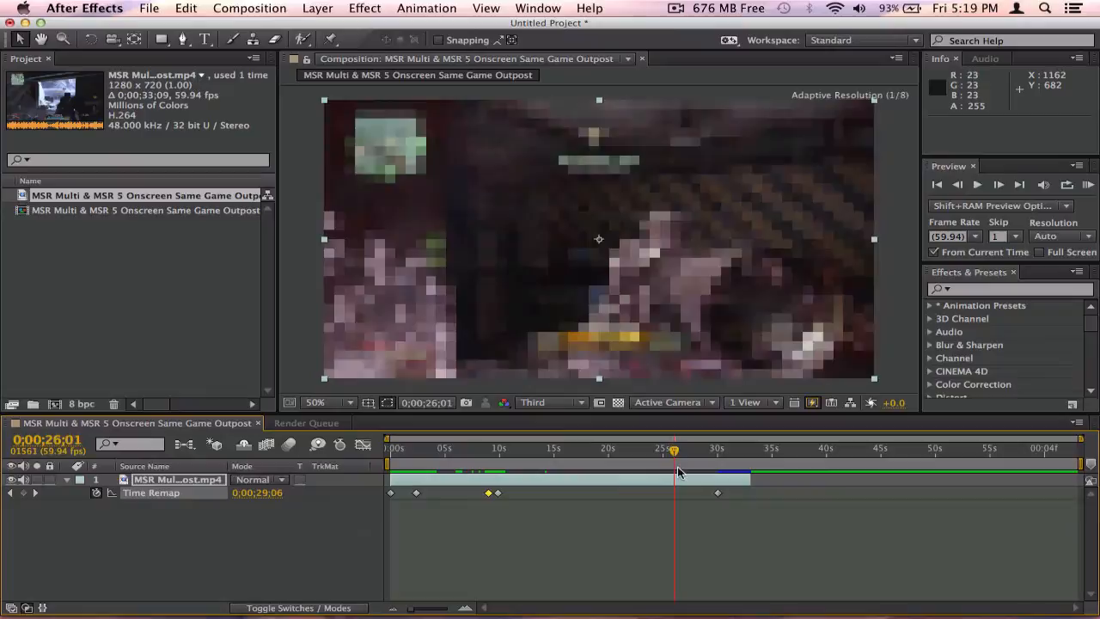
pyautogui.click(490, 447)
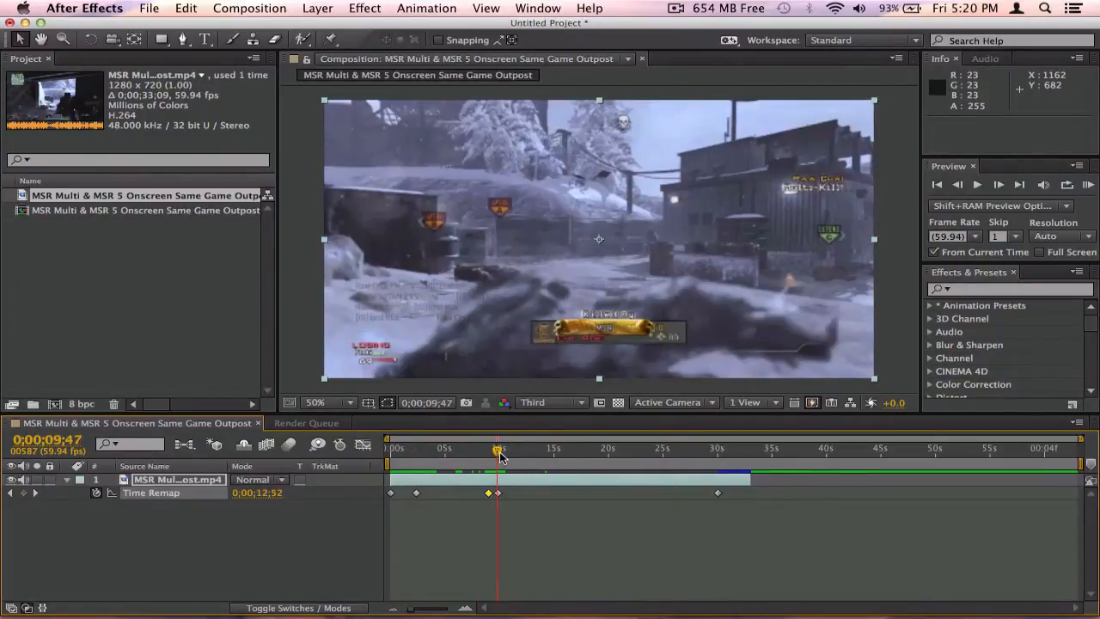
# Push the slow-motion end keyframe later to about 15 seconds and scrub back to check.
pyautogui.moveTo(499, 447); pyautogui.dragTo(553, 447)
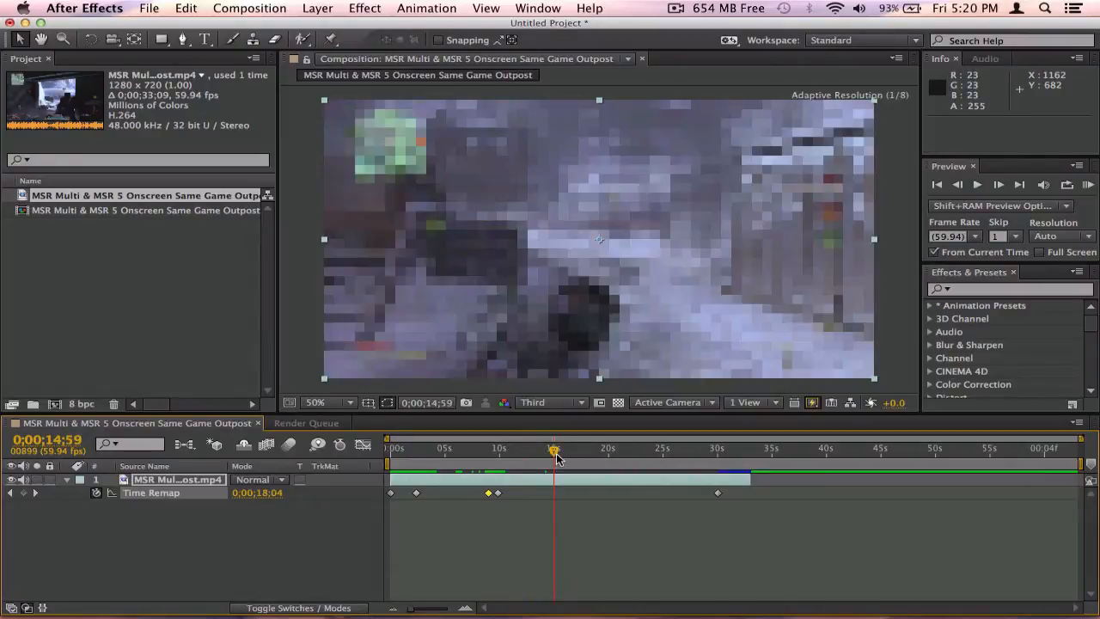
pyautogui.moveTo(554, 447); pyautogui.dragTo(490, 447)
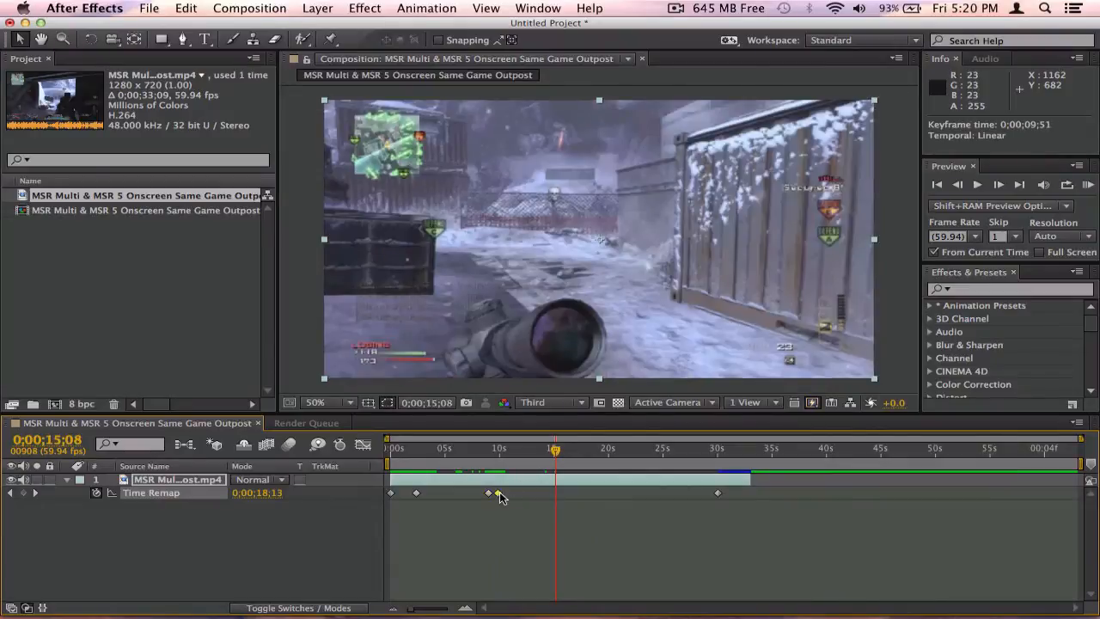
pyautogui.moveTo(489, 492); pyautogui.dragTo(553, 492)
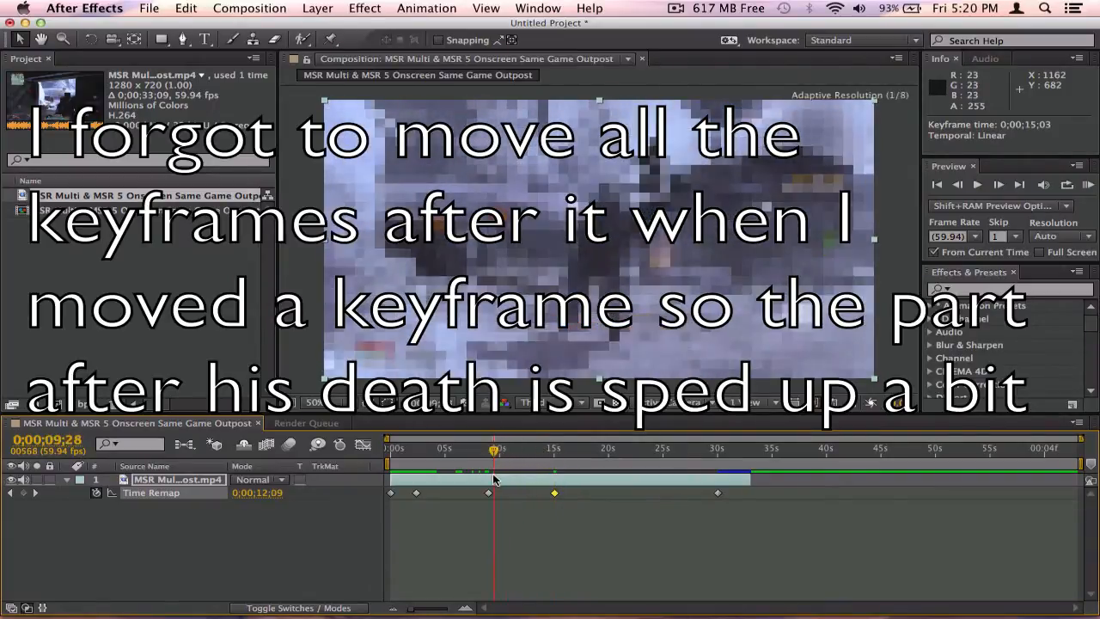
pyautogui.moveTo(495, 455); pyautogui.dragTo(512, 455)
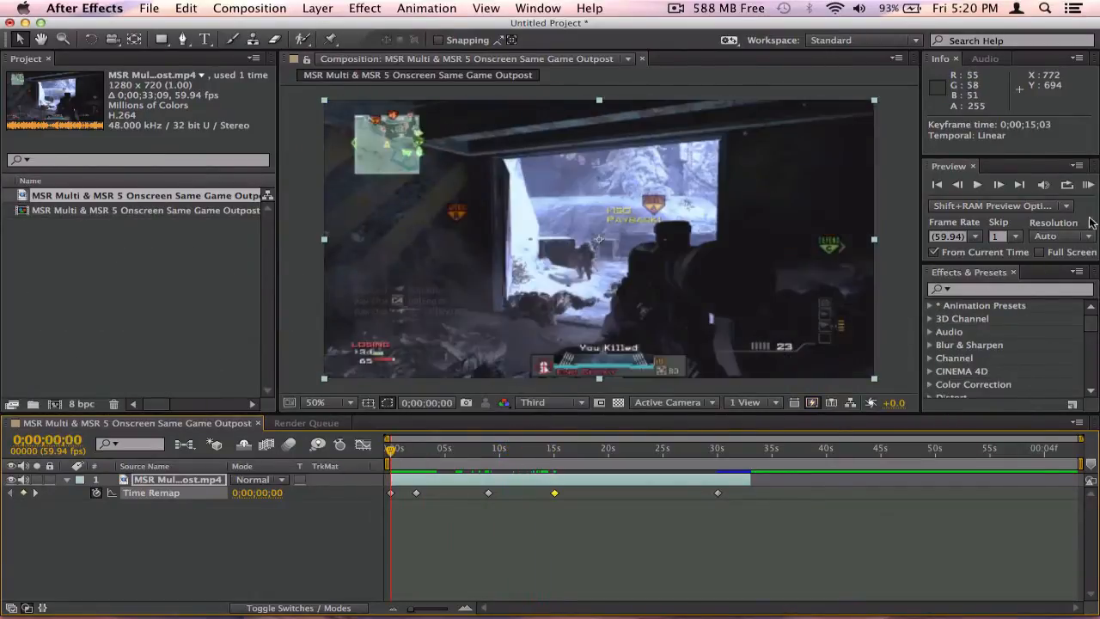
# Preview the longer slow motion with the closing keyframe now near 20 seconds.
pyautogui.click(1088, 184)
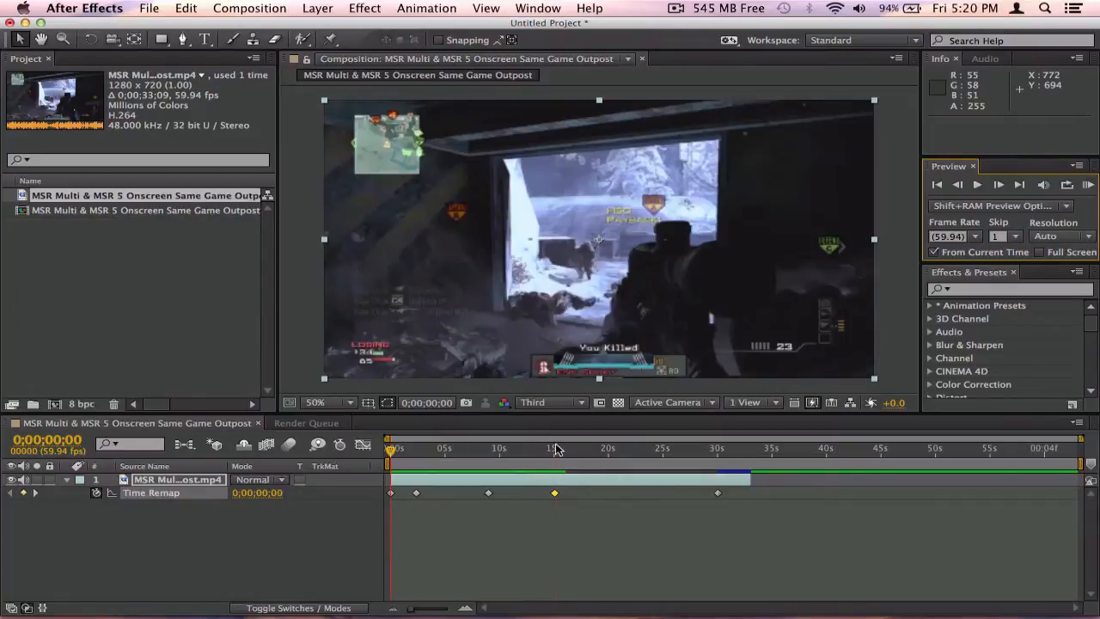
pyautogui.click(609, 447)
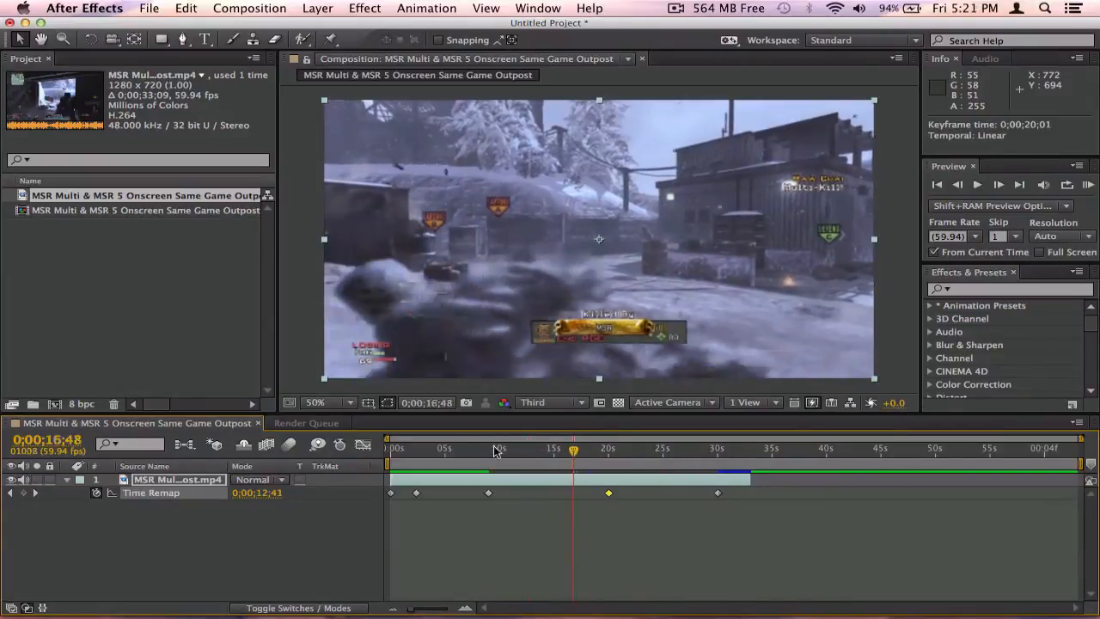
pyautogui.click(1087, 184)
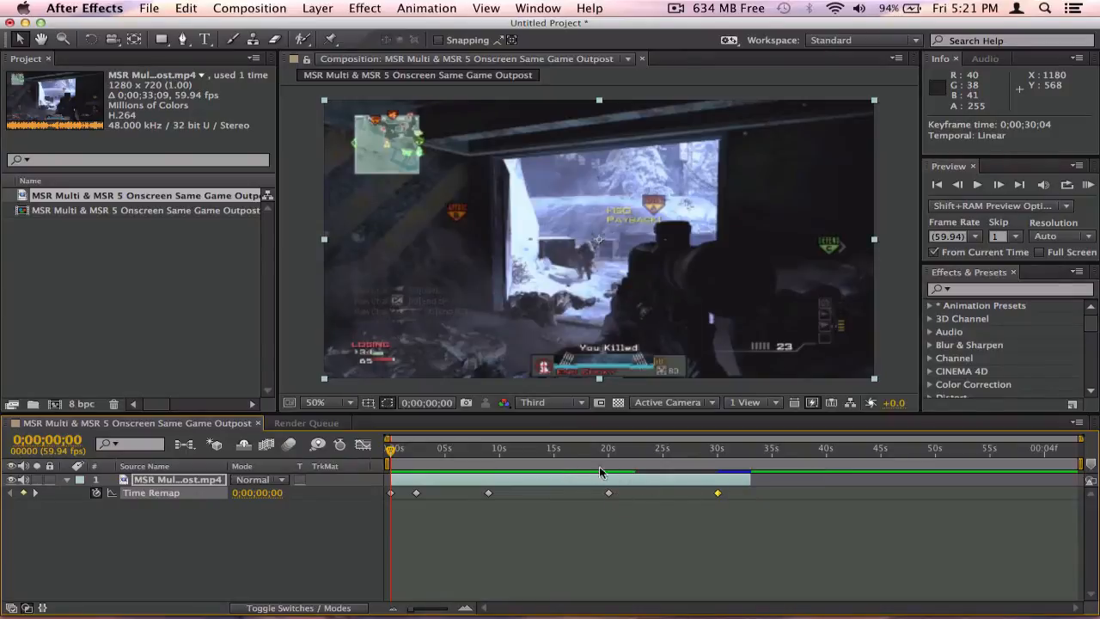
pyautogui.moveTo(697, 495)
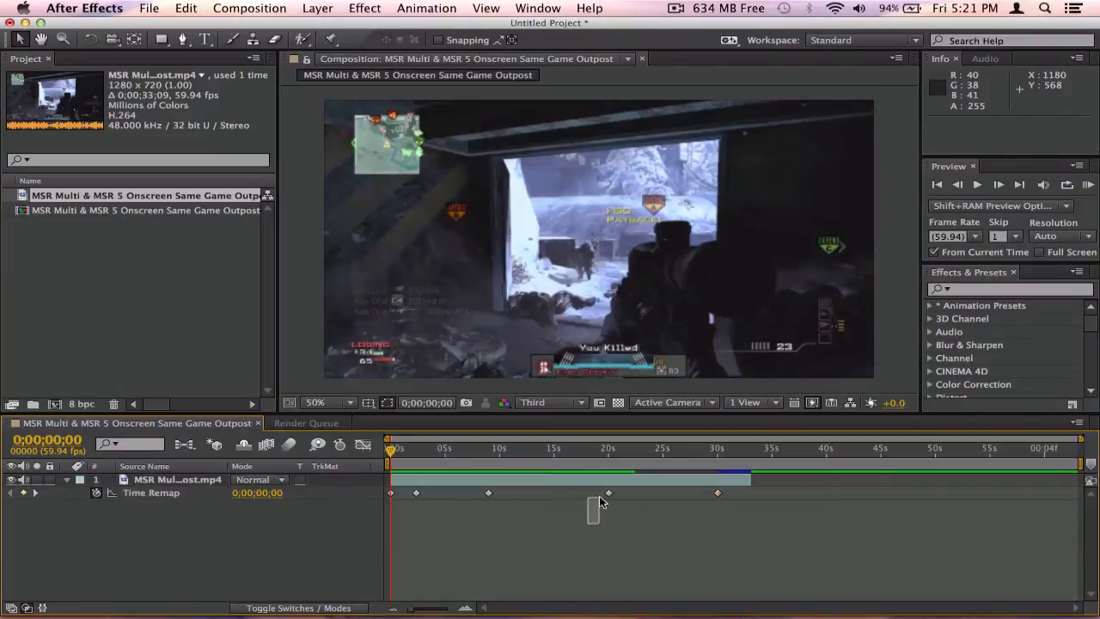
pyautogui.click(609, 491)
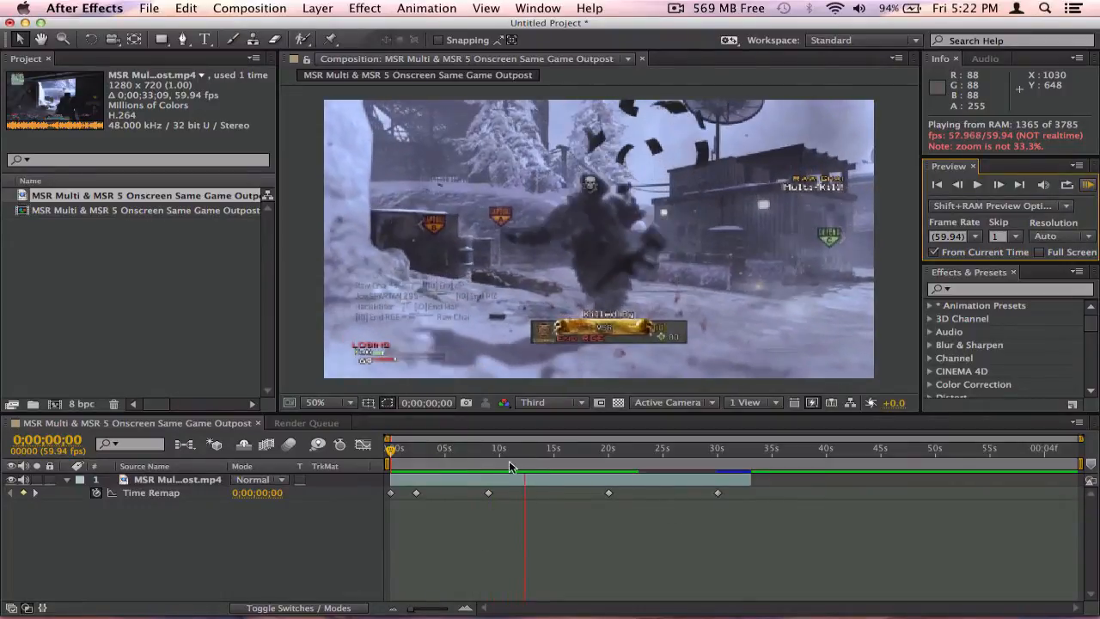
# Enable Frame Mix frame blending on the layer and check the death scene near 17.5 seconds.
pyautogui.rightClick(179, 478)
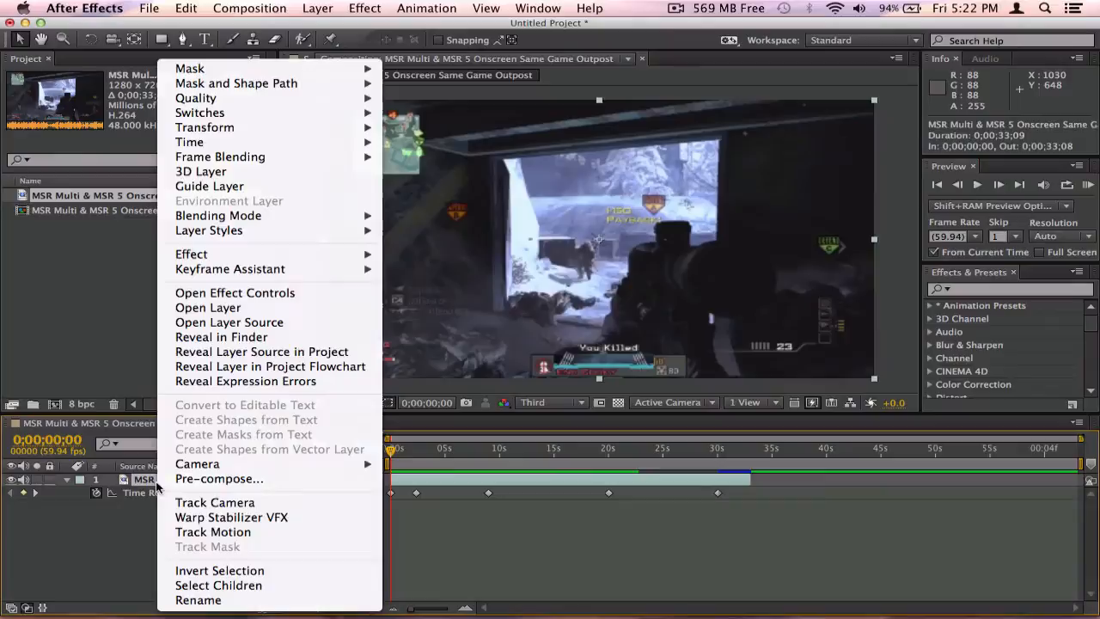
pyautogui.moveTo(218, 216)
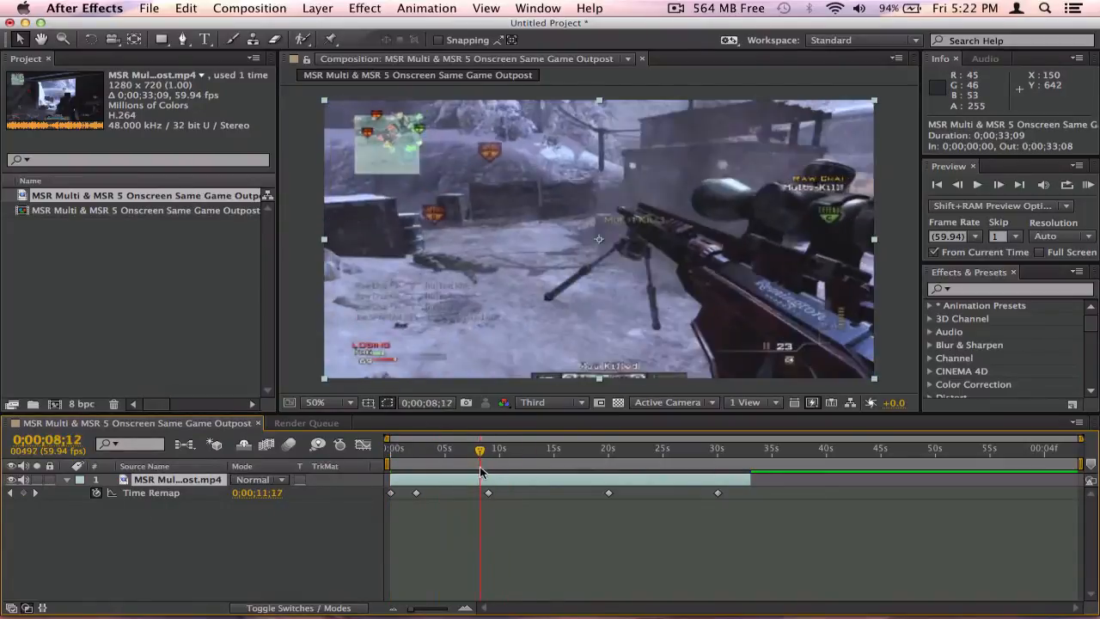
pyautogui.click(1087, 186)
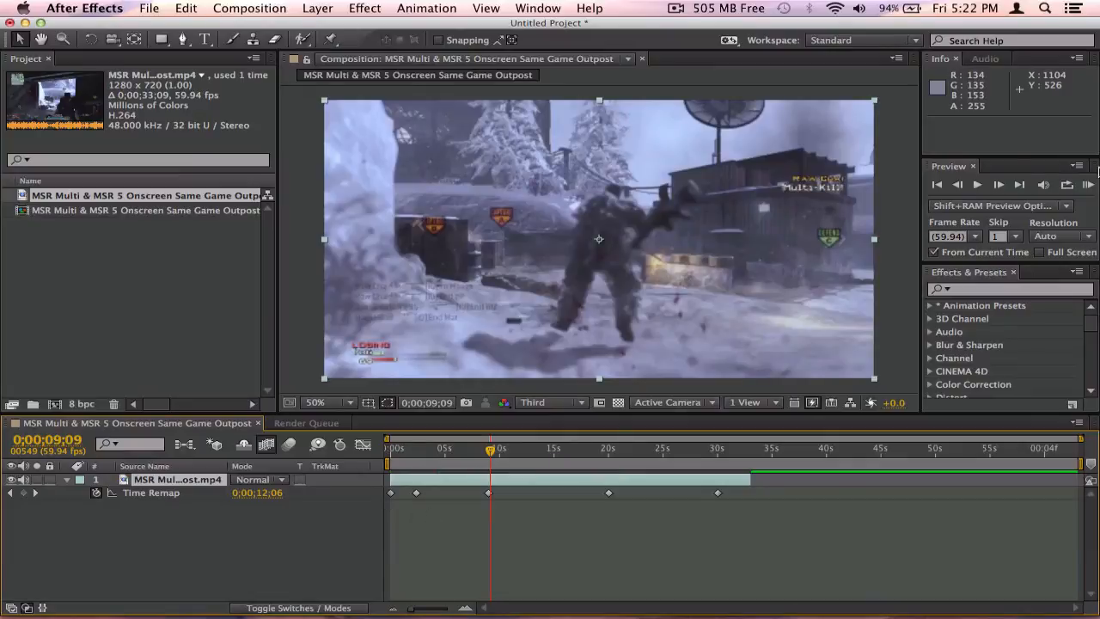
pyautogui.click(1087, 185)
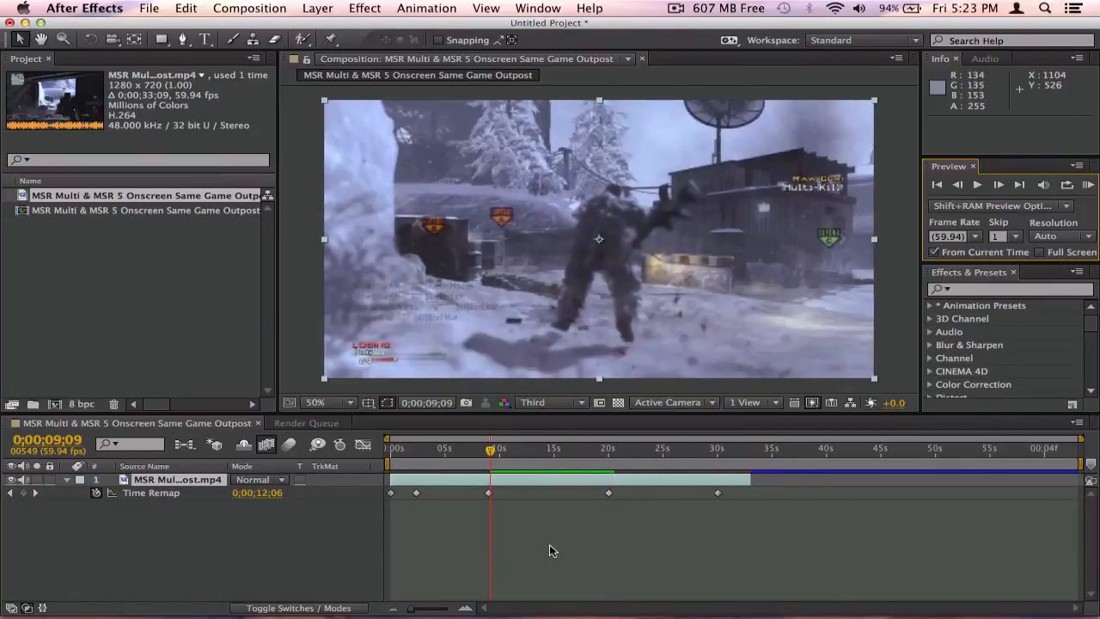
pyautogui.click(584, 447)
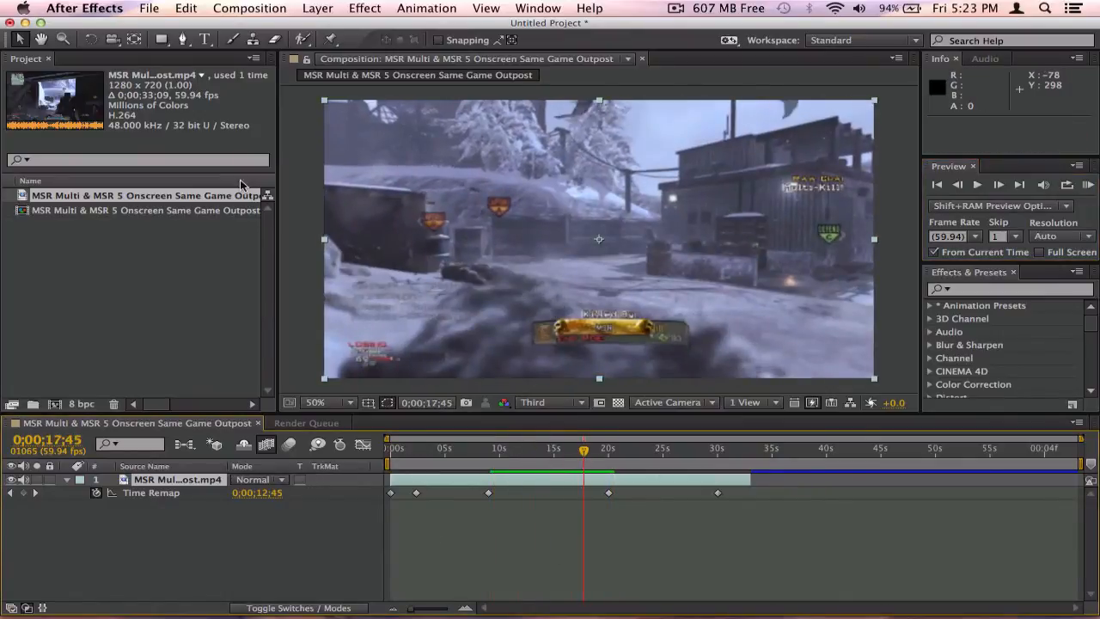
pyautogui.moveTo(502, 490)
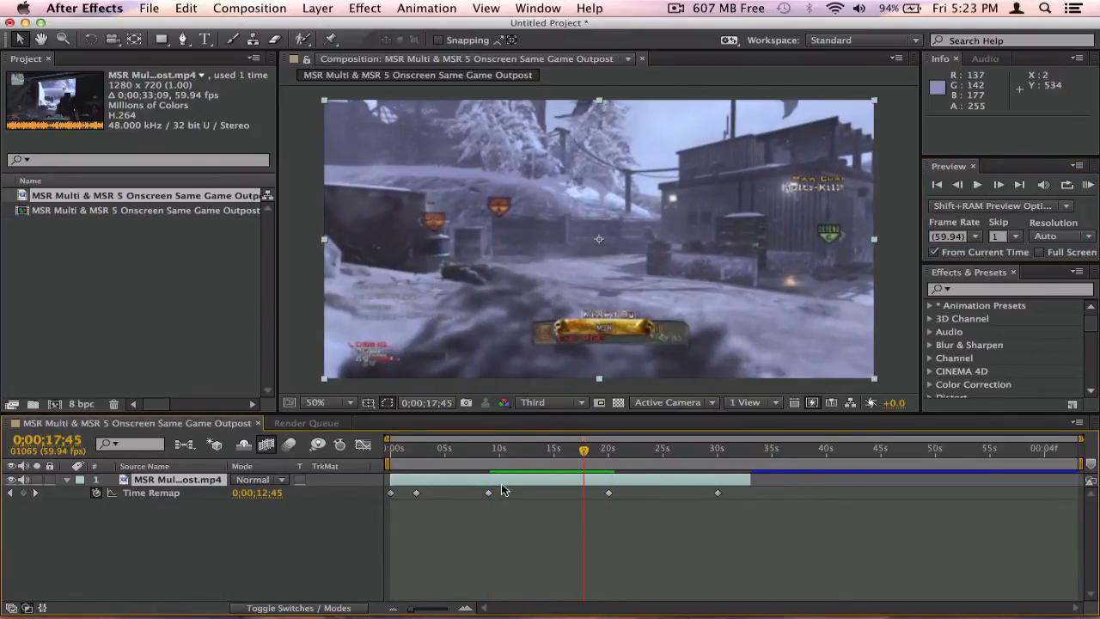